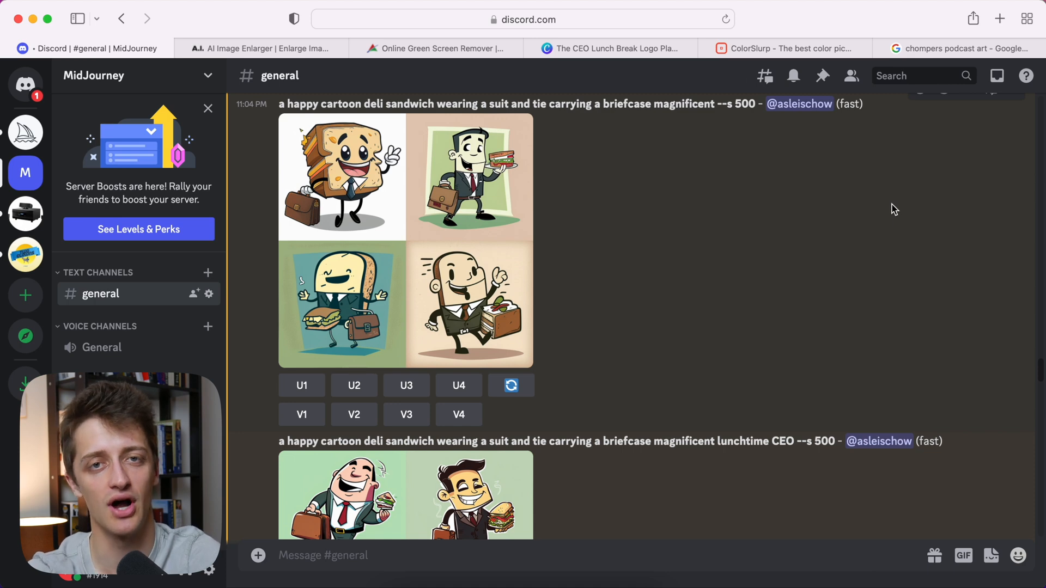
- Dismiss the Server Boosts banner and bring up the lunchtime CEO sandwich grids in #general
{"action": "left_click", "coordinate": [609, 47]}
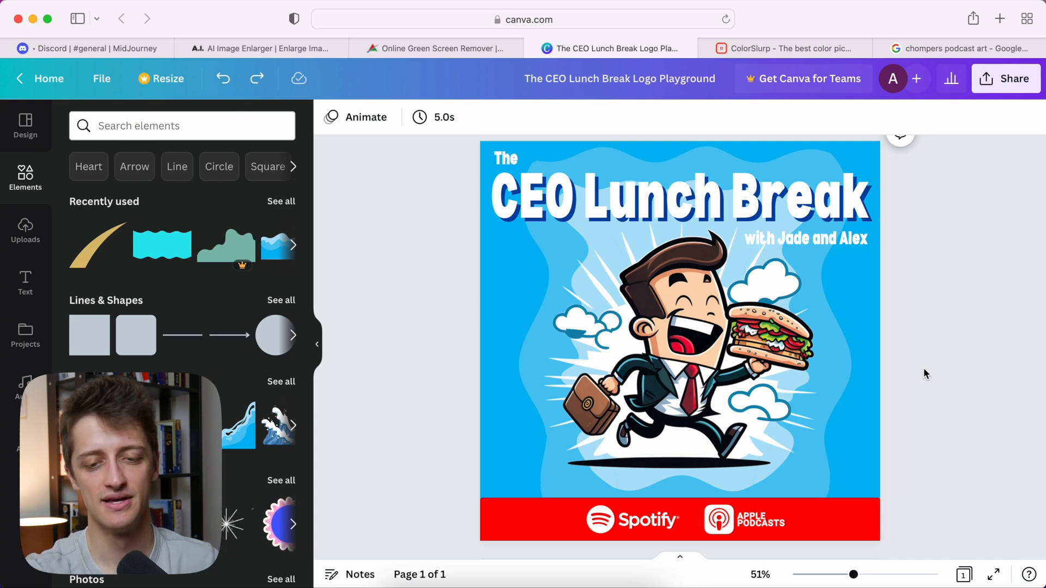
{"action": "left_click", "coordinate": [90, 48]}
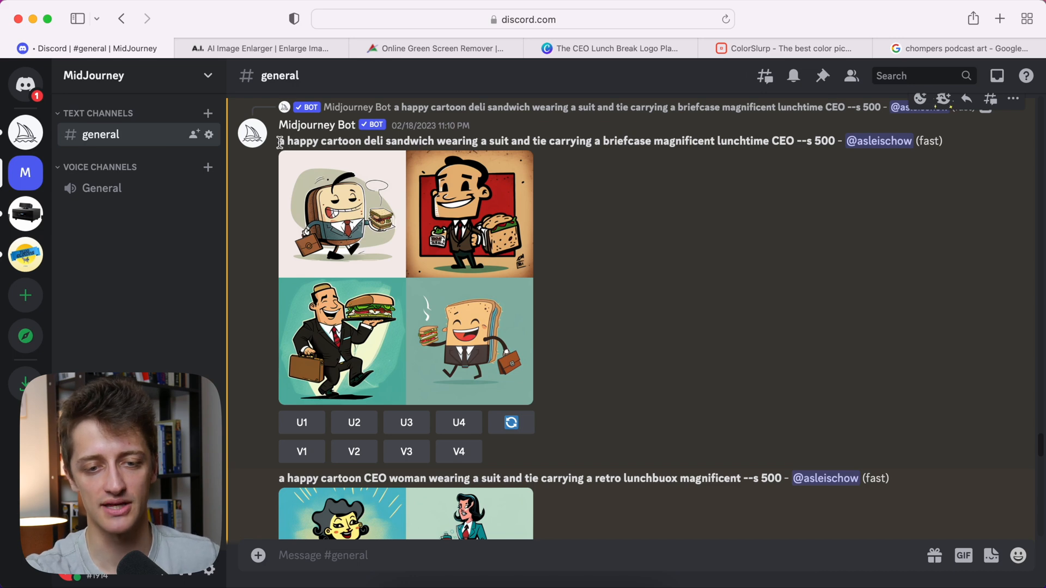
{"action": "mouse_move", "coordinate": [641, 176]}
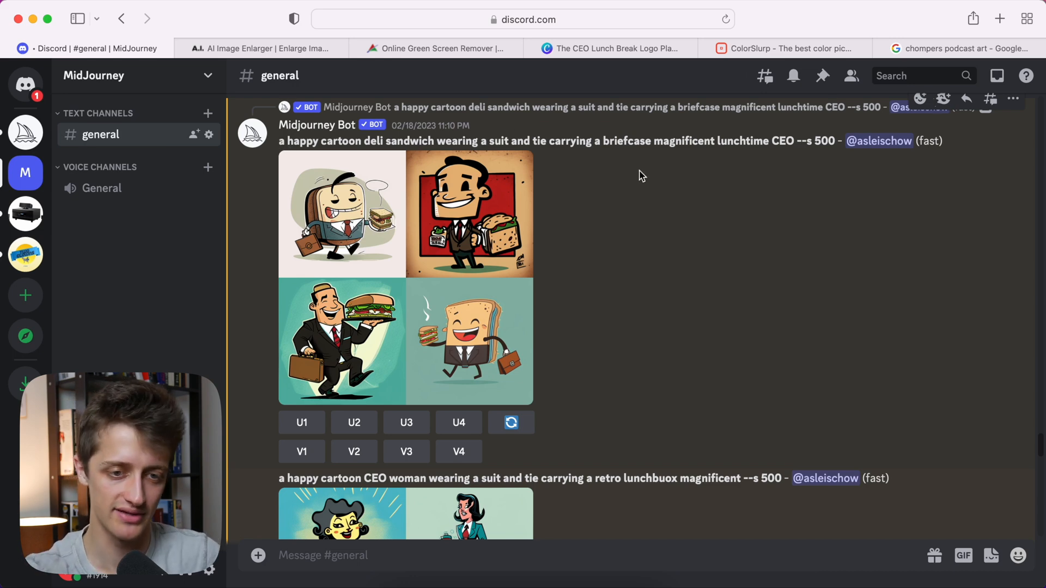
{"action": "mouse_move", "coordinate": [336, 146]}
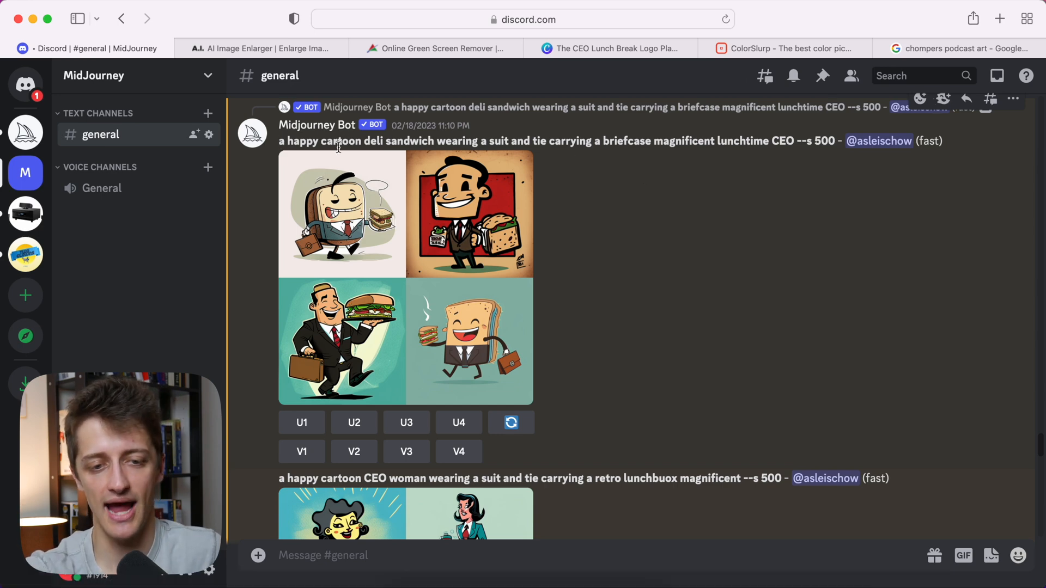
{"action": "mouse_move", "coordinate": [563, 139]}
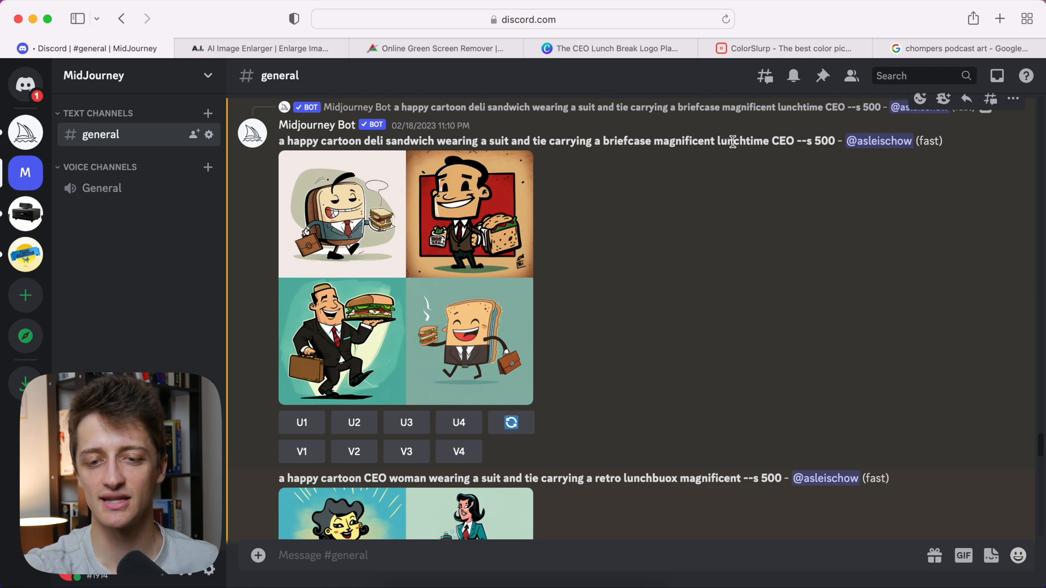
{"action": "mouse_move", "coordinate": [796, 141]}
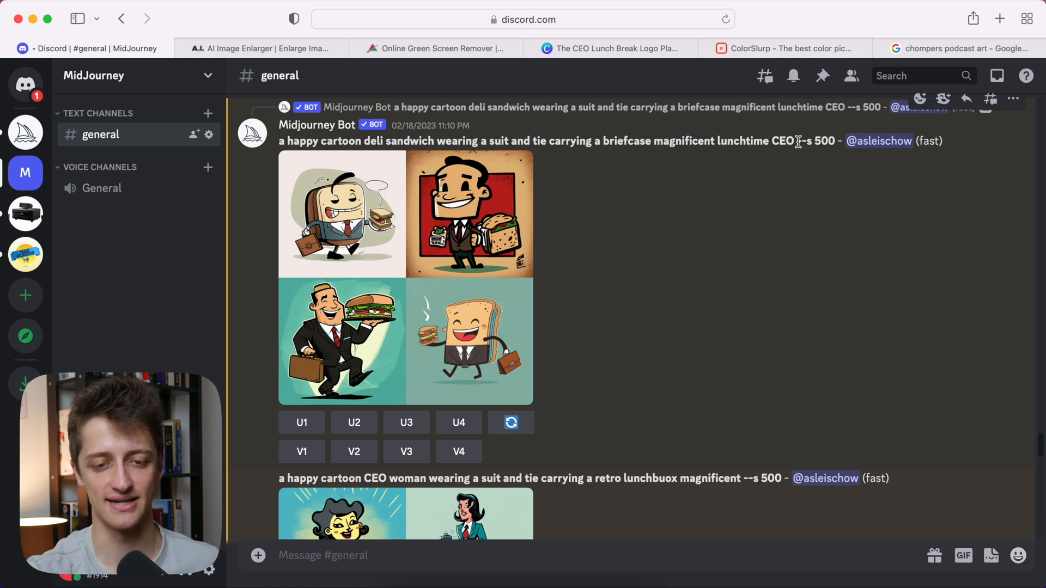
- Preview the lunchtime CEO grid, then scroll down to the running sandwich CEO results
{"action": "left_click", "coordinate": [405, 278]}
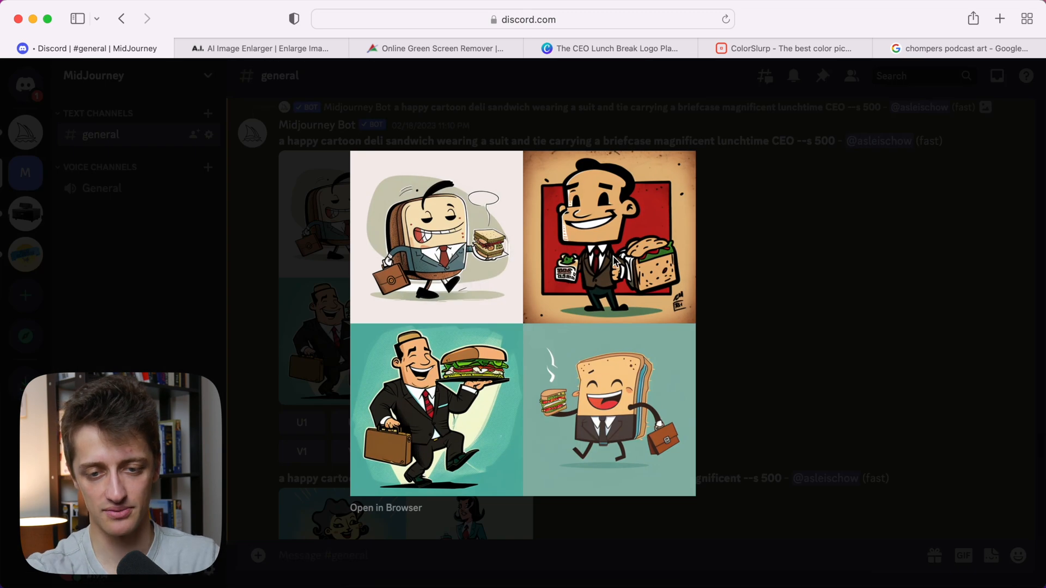
{"action": "mouse_move", "coordinate": [743, 301]}
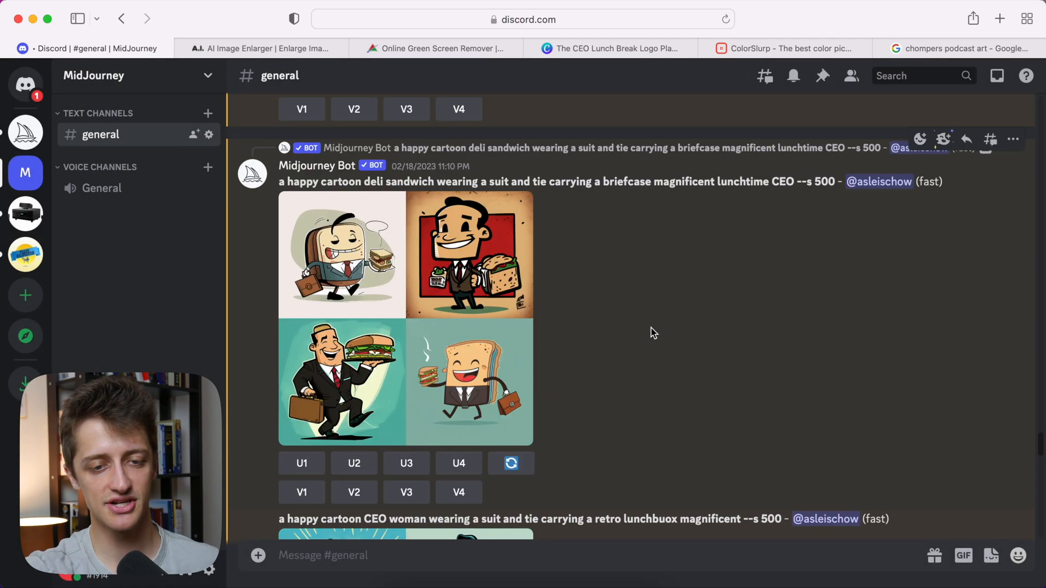
{"action": "scroll", "scroll_direction": "down", "scroll_amount": 3}
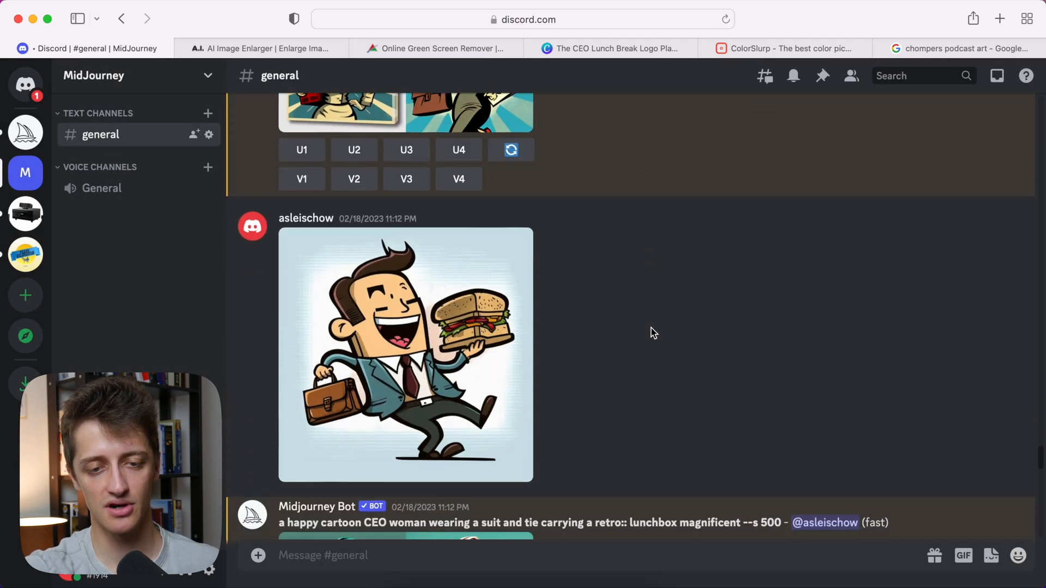
{"action": "scroll", "scroll_direction": "down", "scroll_amount": 3}
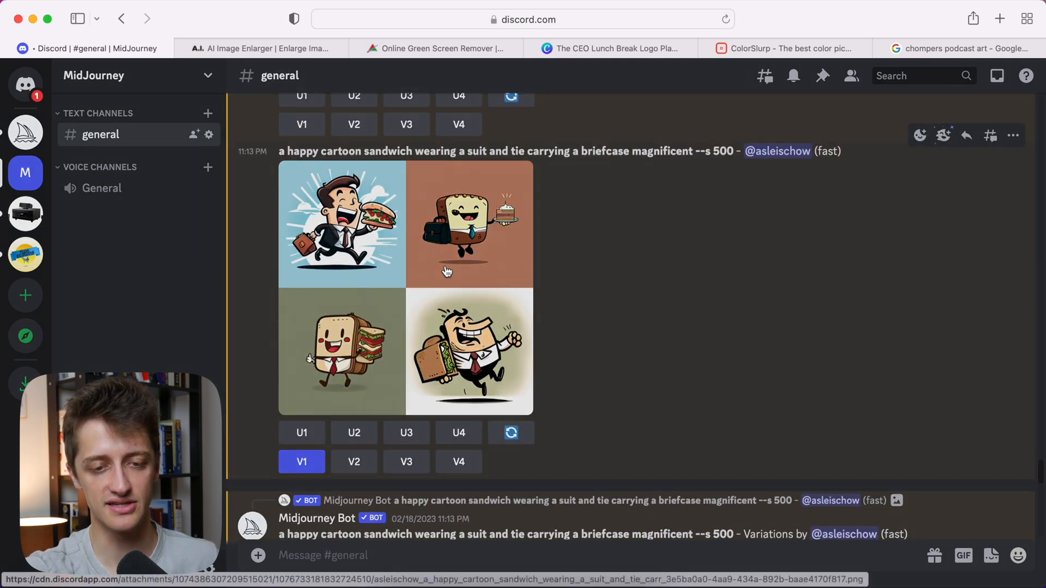
- Preview the four running CEO variations, then view the upscaled U1 image enlarged
{"action": "left_click", "coordinate": [405, 287]}
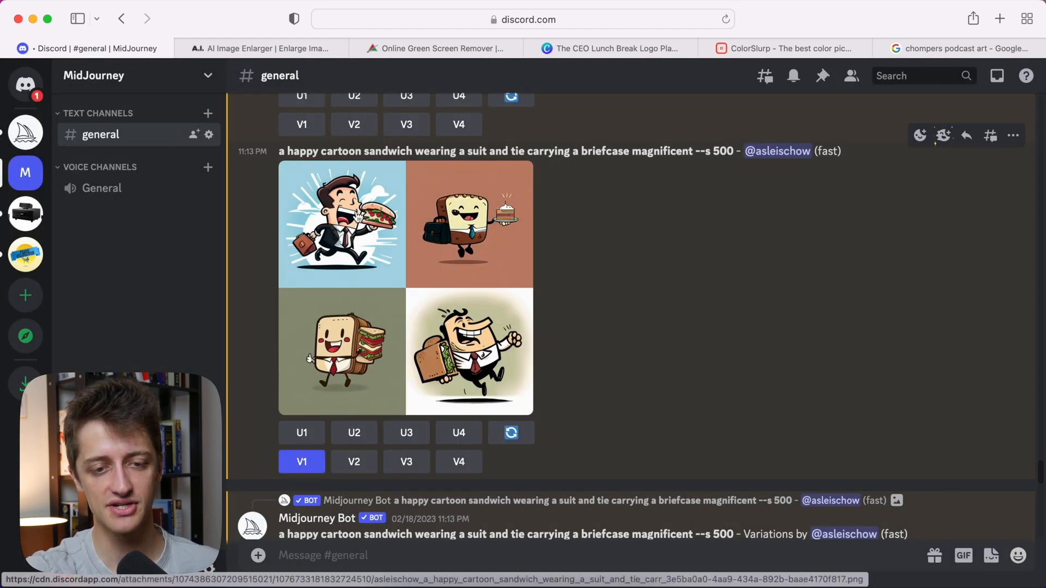
{"action": "scroll", "scroll_direction": "down", "scroll_amount": 3}
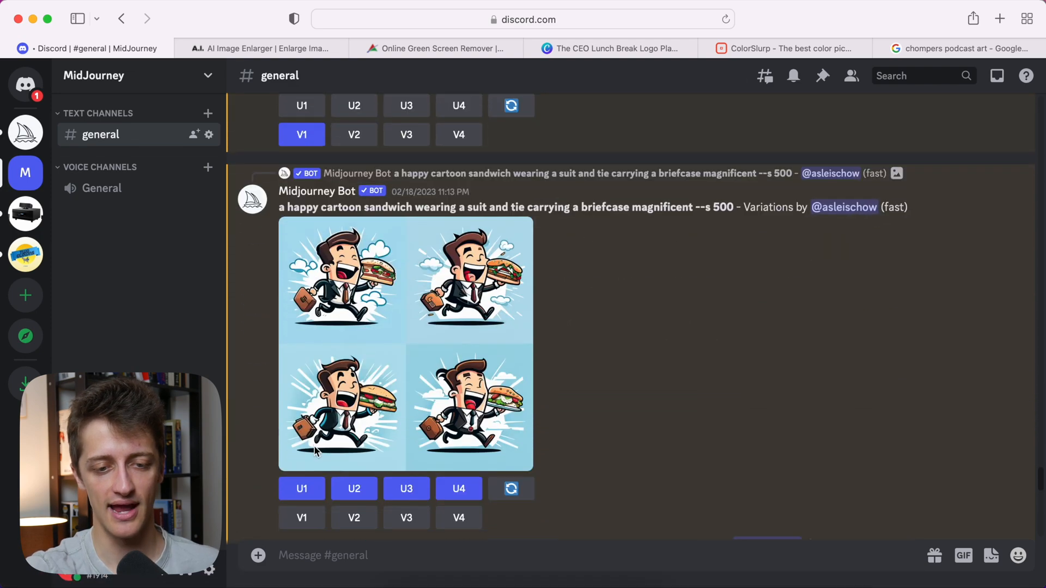
{"action": "left_click", "coordinate": [405, 343]}
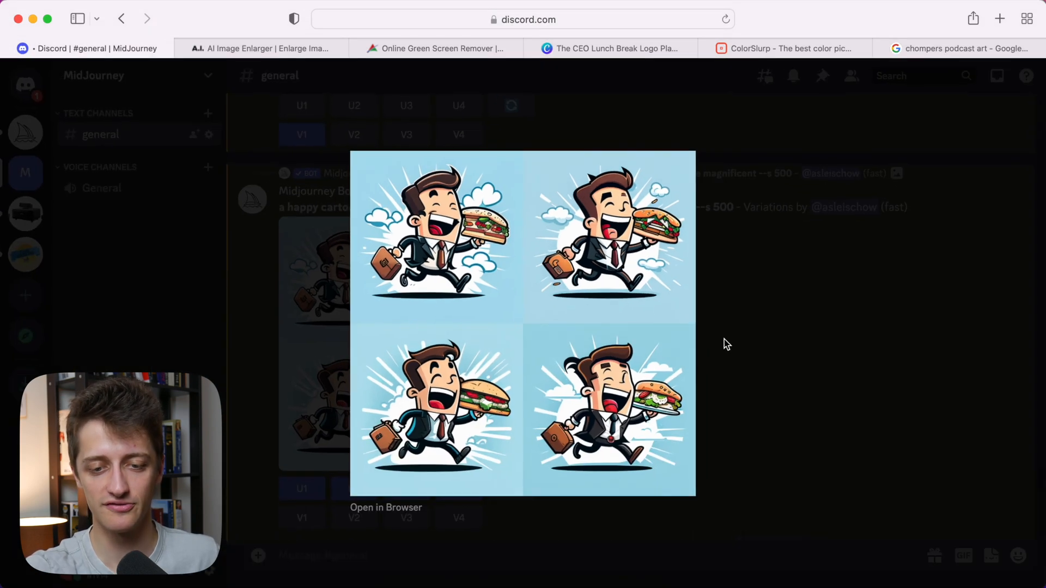
{"action": "left_click", "coordinate": [726, 343]}
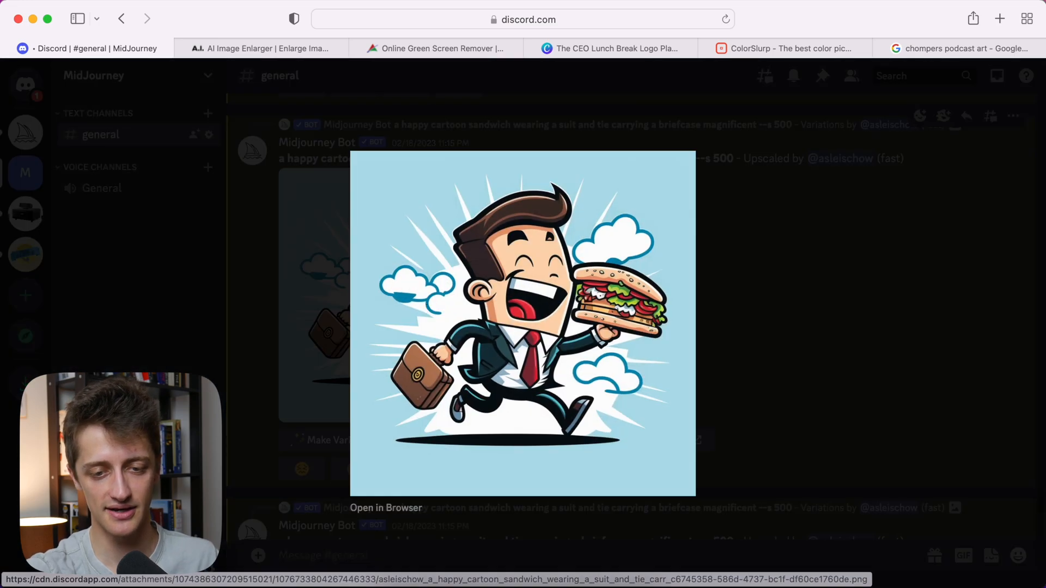
{"action": "mouse_move", "coordinate": [691, 282]}
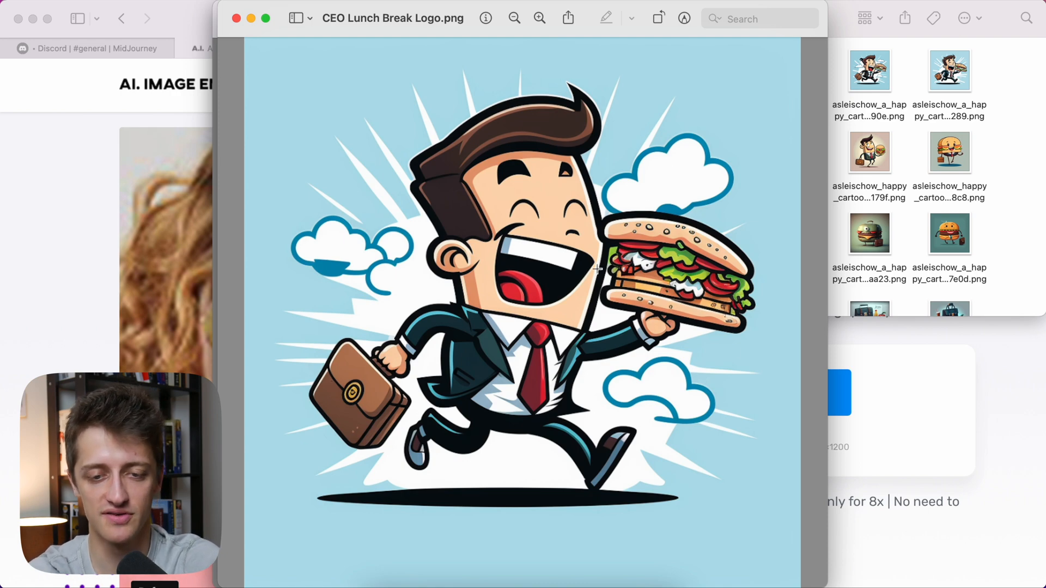
- Zoom into CEO Lunch Break Logo.png and Logo Large.jpg to compare detail, then close them
{"action": "left_click", "coordinate": [539, 18]}
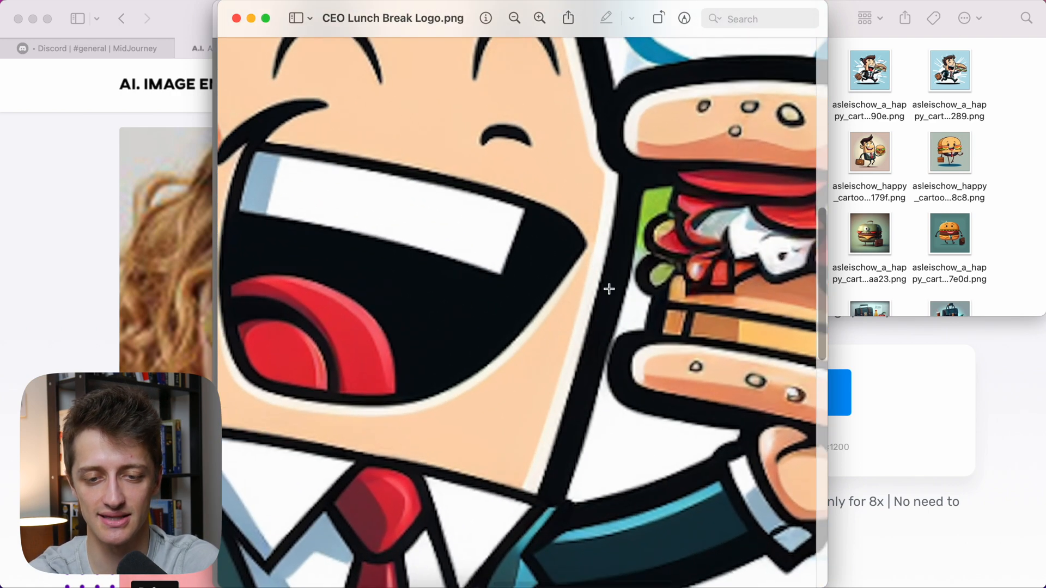
{"action": "left_click", "coordinate": [538, 18]}
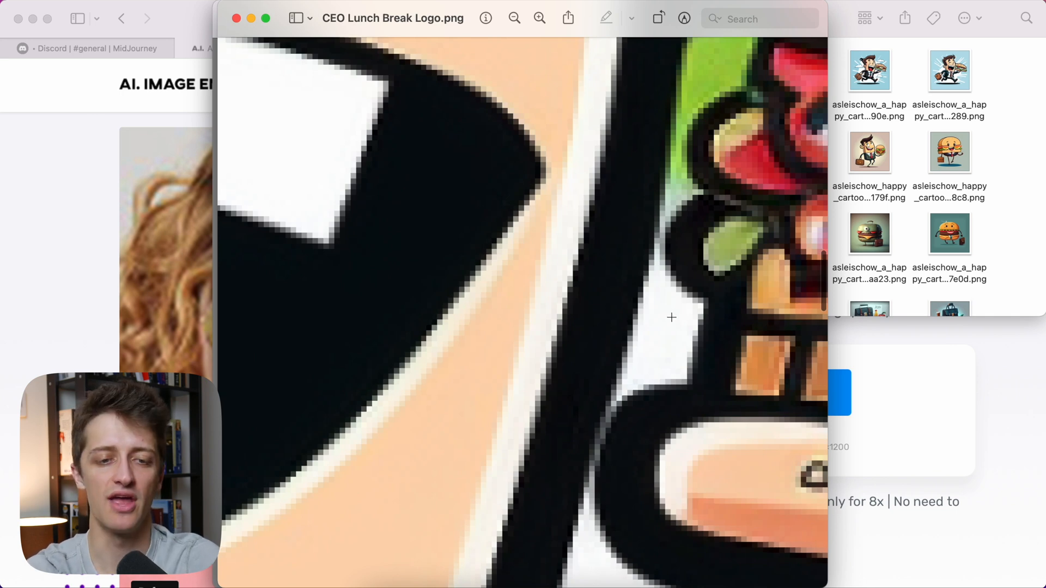
{"action": "mouse_move", "coordinate": [652, 297]}
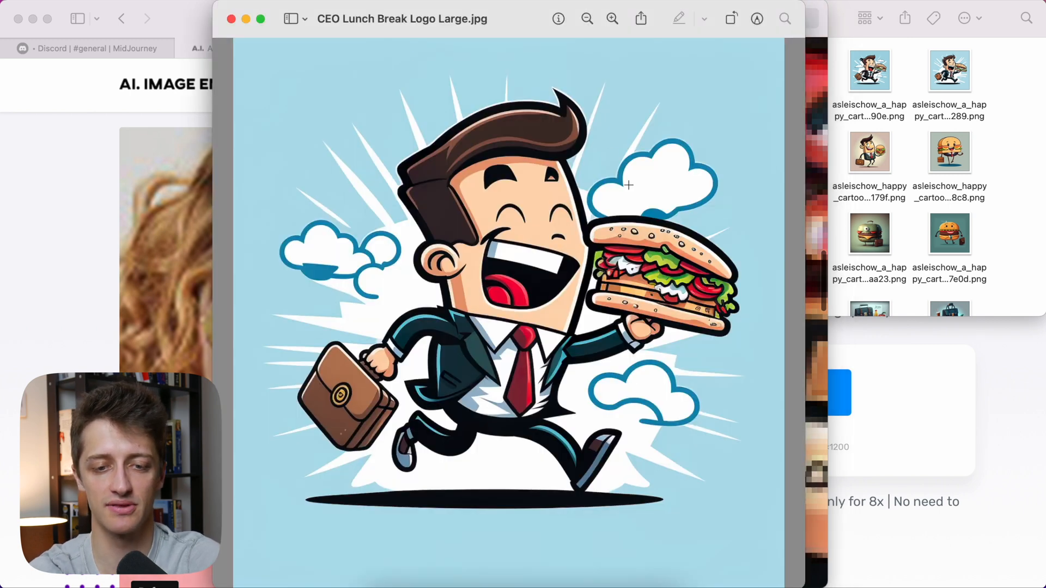
{"action": "mouse_move", "coordinate": [641, 206]}
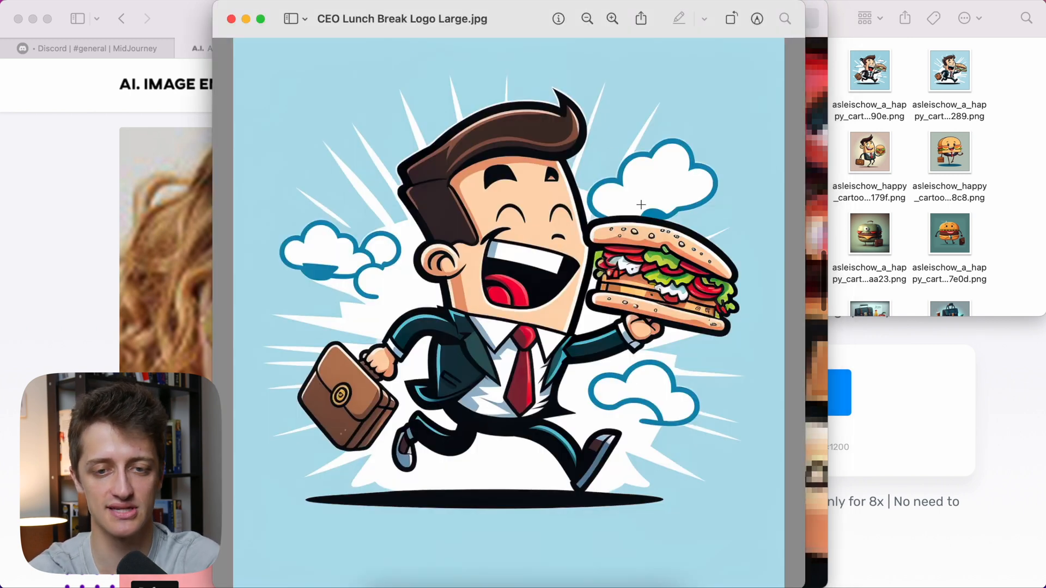
{"action": "left_click", "coordinate": [611, 18]}
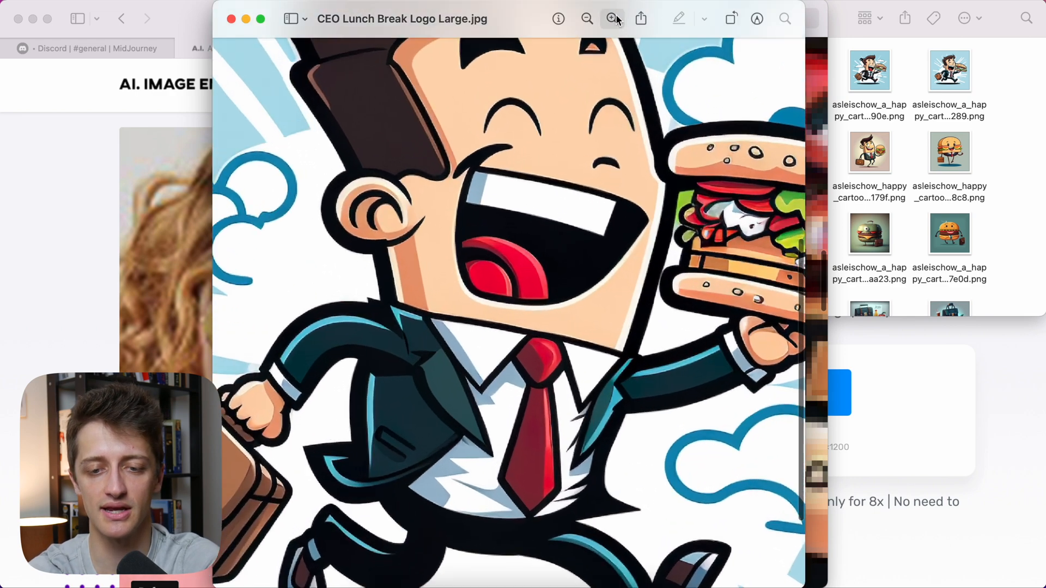
{"action": "left_click", "coordinate": [611, 18]}
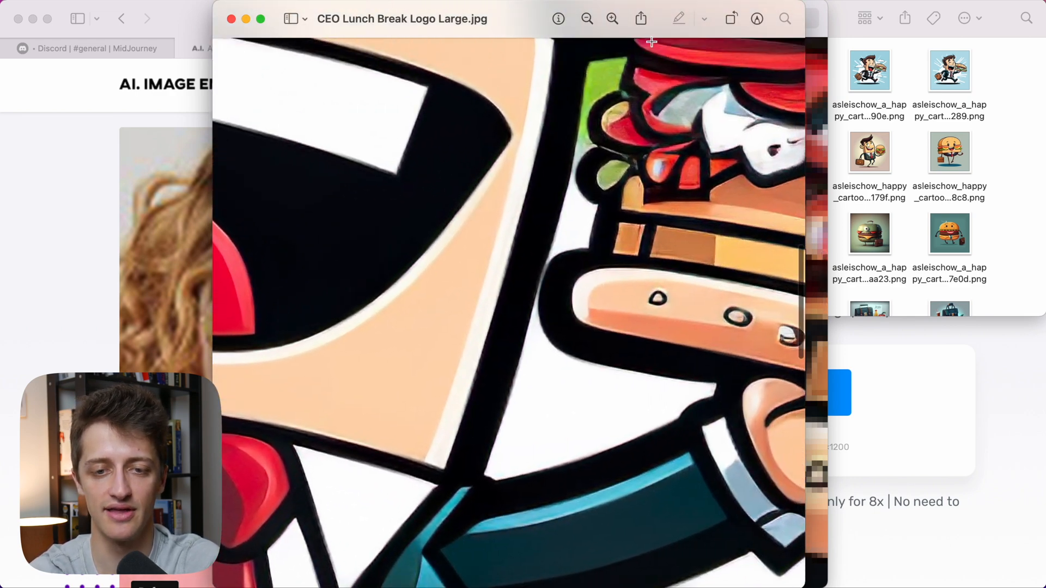
{"action": "left_click", "coordinate": [611, 17]}
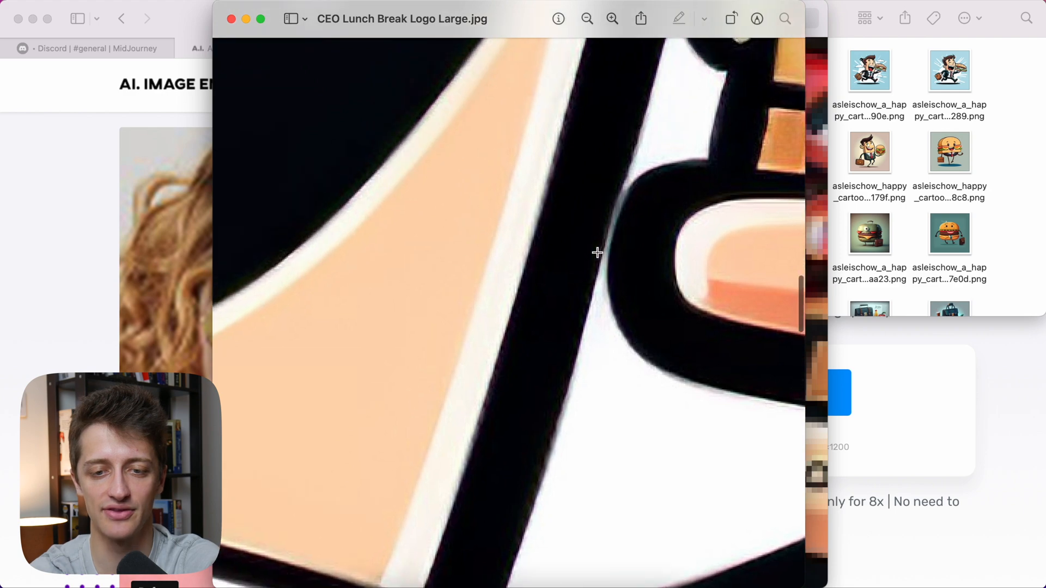
{"action": "left_click", "coordinate": [586, 18]}
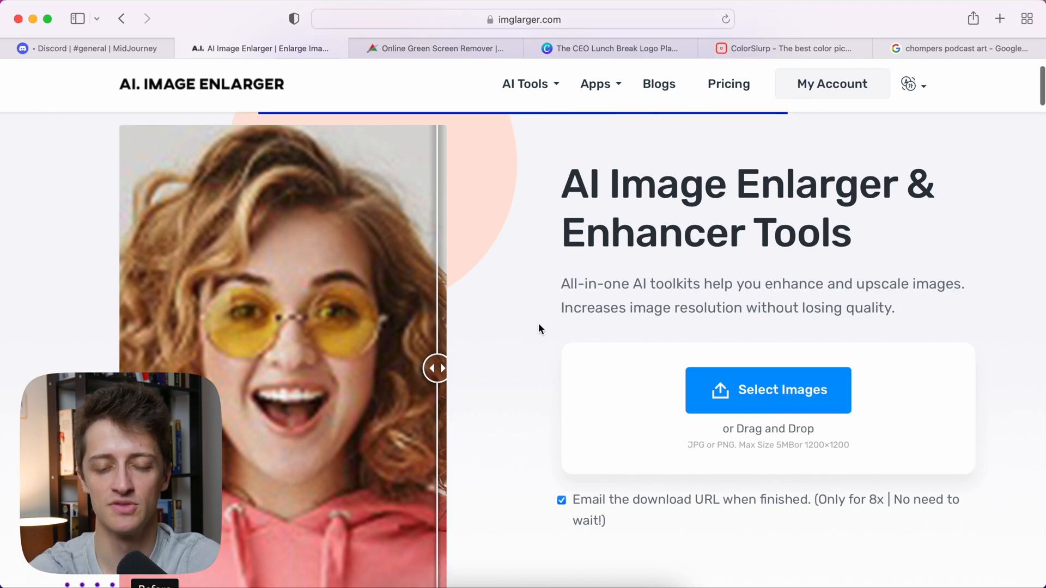
{"action": "scroll", "scroll_direction": "down", "scroll_amount": 3}
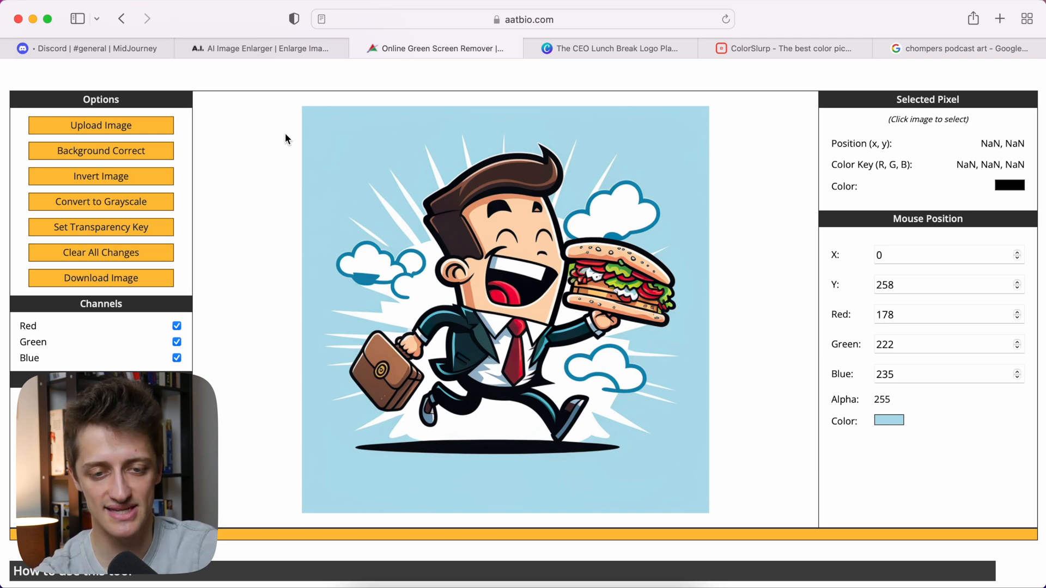
{"action": "mouse_move", "coordinate": [418, 136]}
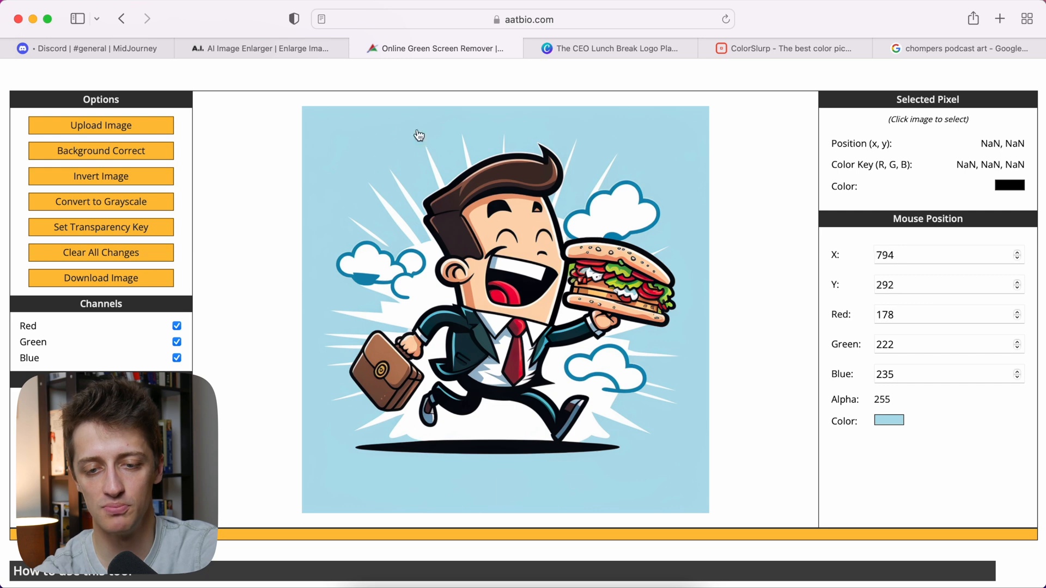
{"action": "mouse_move", "coordinate": [493, 305]}
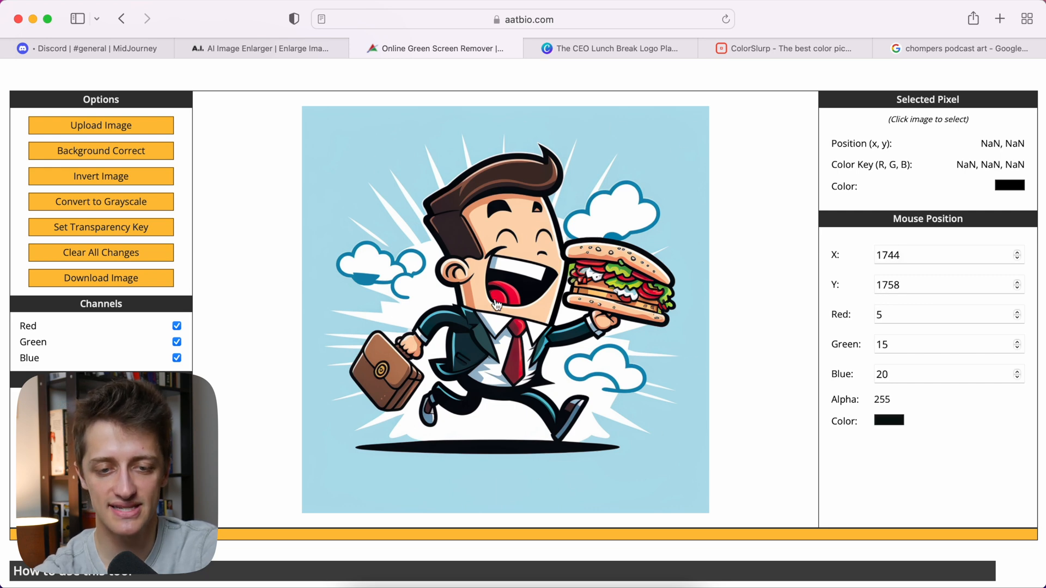
{"action": "mouse_move", "coordinate": [575, 148]}
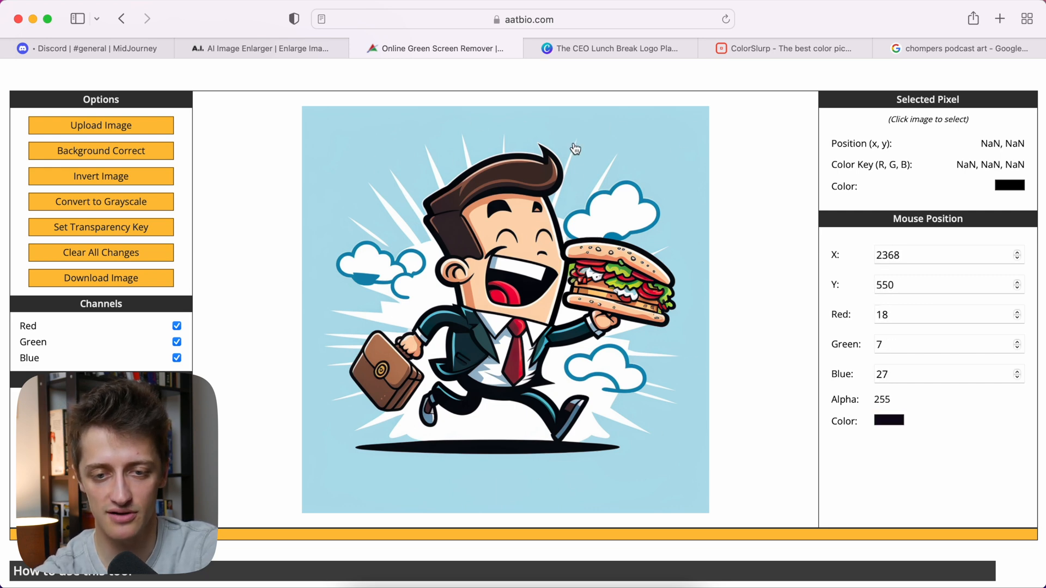
{"action": "mouse_move", "coordinate": [552, 288]}
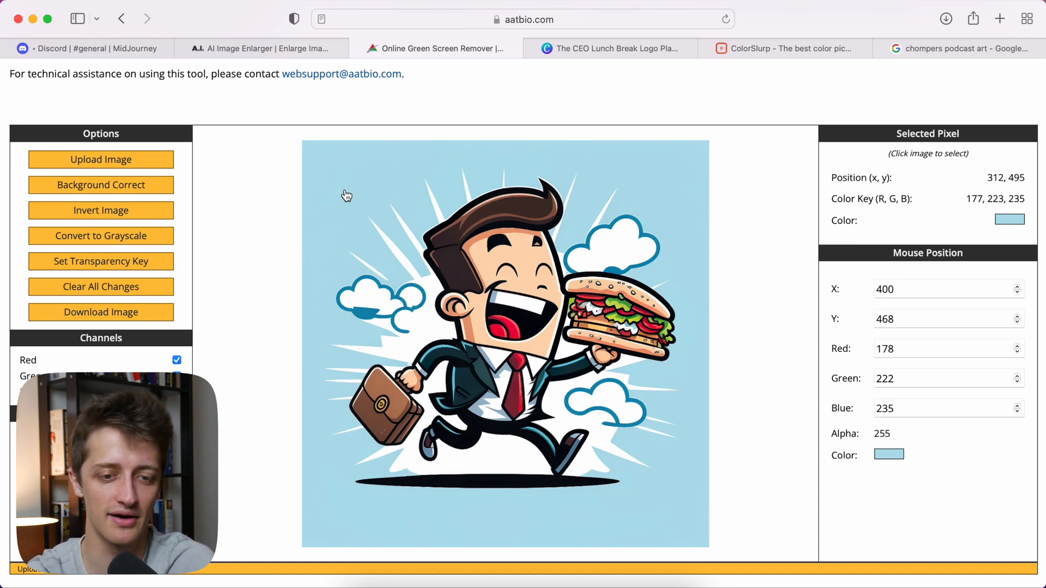
{"action": "mouse_move", "coordinate": [338, 192]}
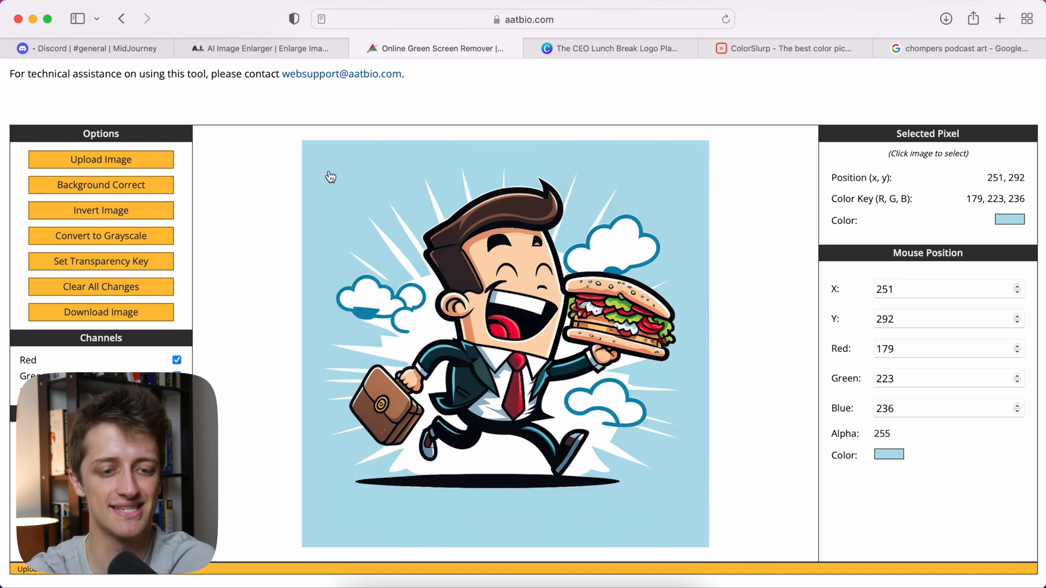
- Make the light blue background the transparent colour at tolerance 16
{"action": "left_click", "coordinate": [101, 261]}
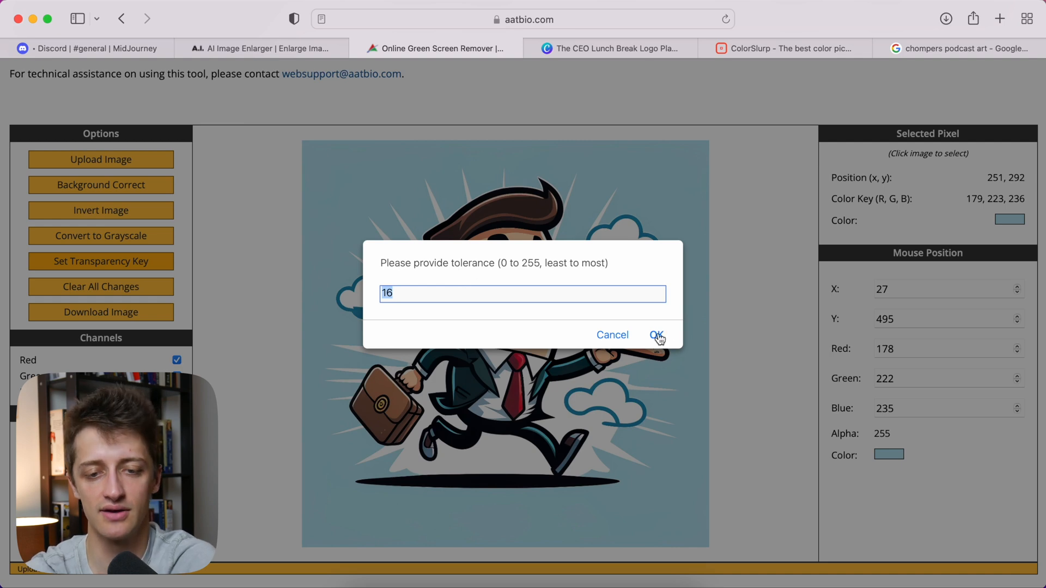
{"action": "left_click", "coordinate": [656, 335]}
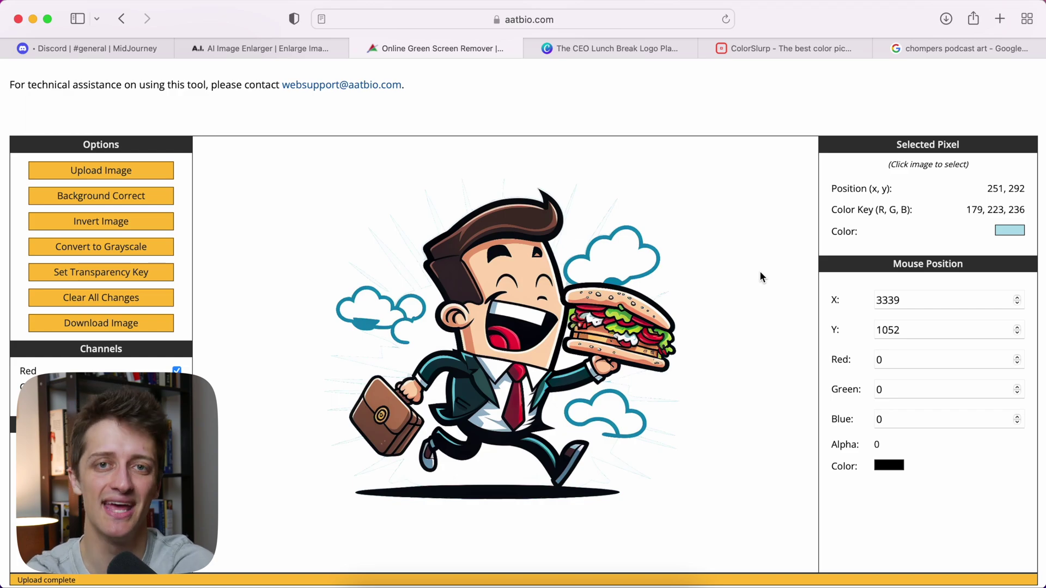
{"action": "left_click", "coordinate": [609, 48]}
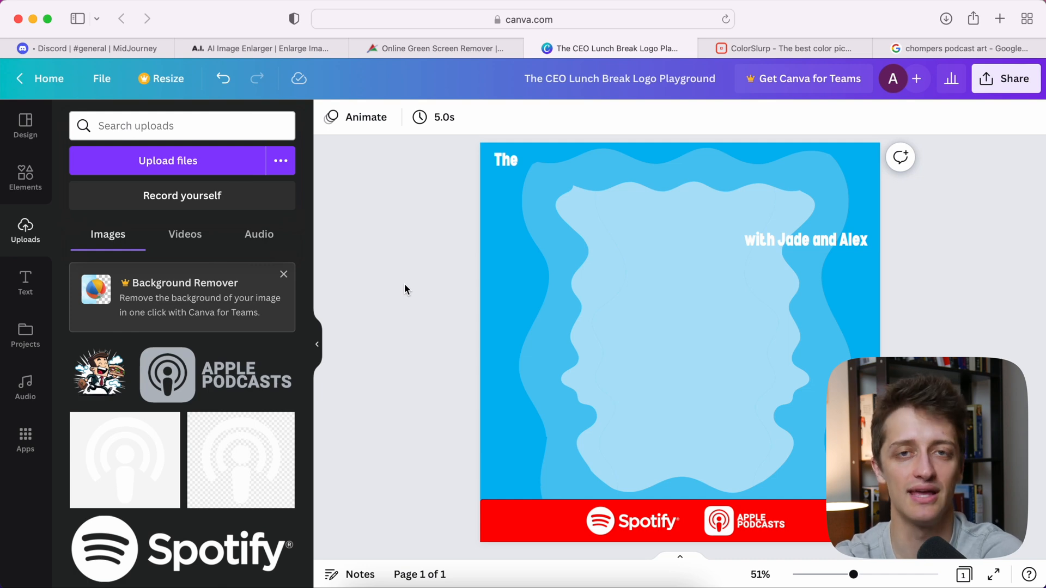
{"action": "mouse_move", "coordinate": [170, 259]}
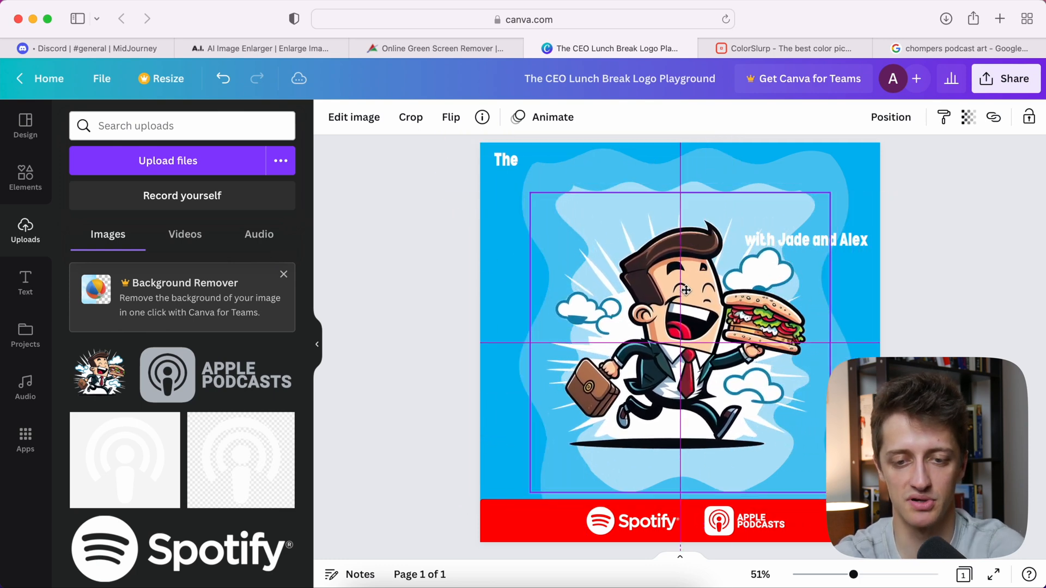
- Bring up the Text panel for adding a title to the cover
{"action": "left_click", "coordinate": [24, 282]}
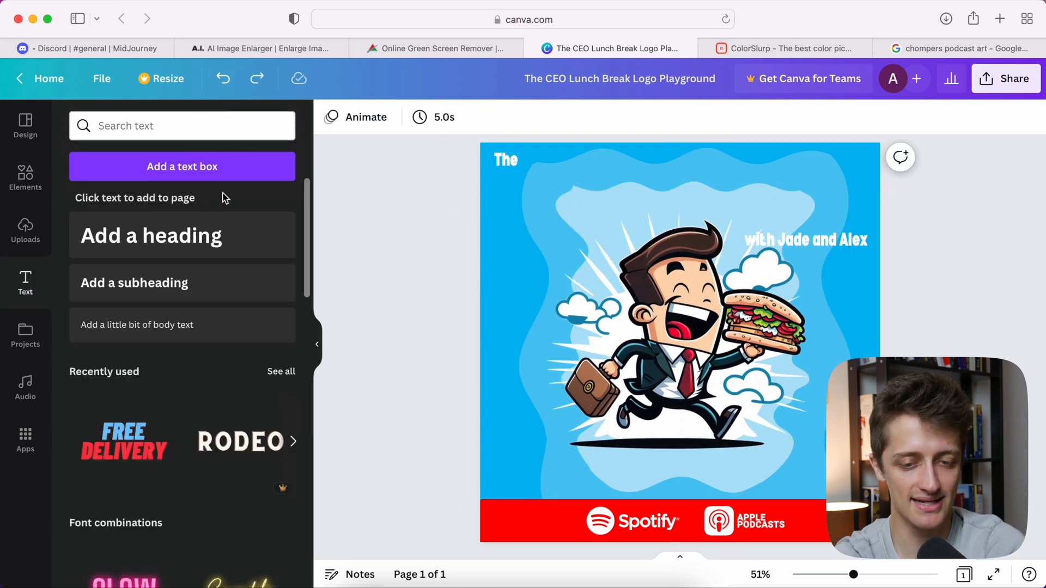
- Add a 'CEO Lunch Break' heading in Bernoru Condensed at size 120
{"action": "left_click", "coordinate": [151, 235]}
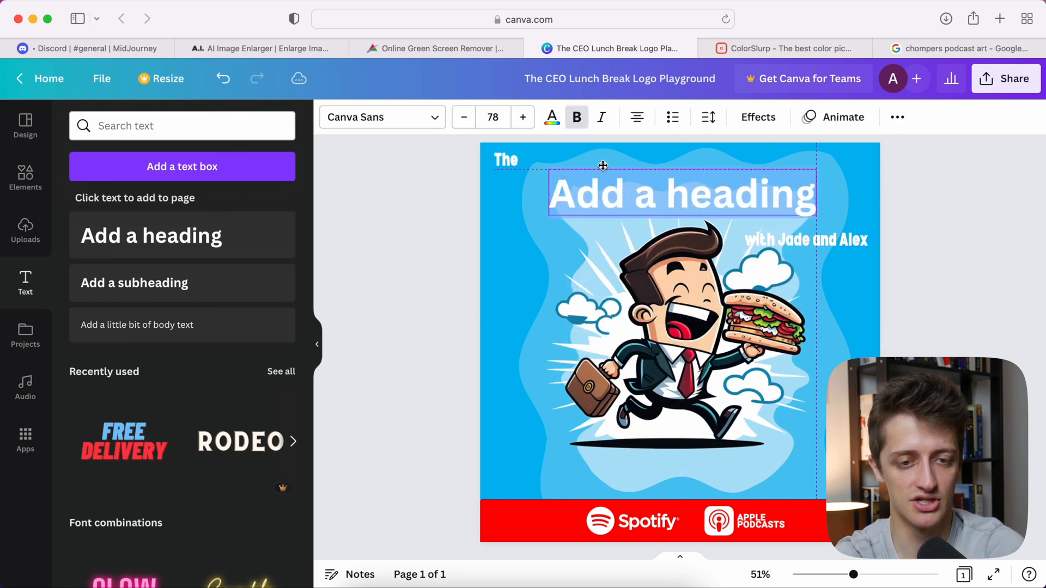
{"action": "left_click", "coordinate": [380, 116]}
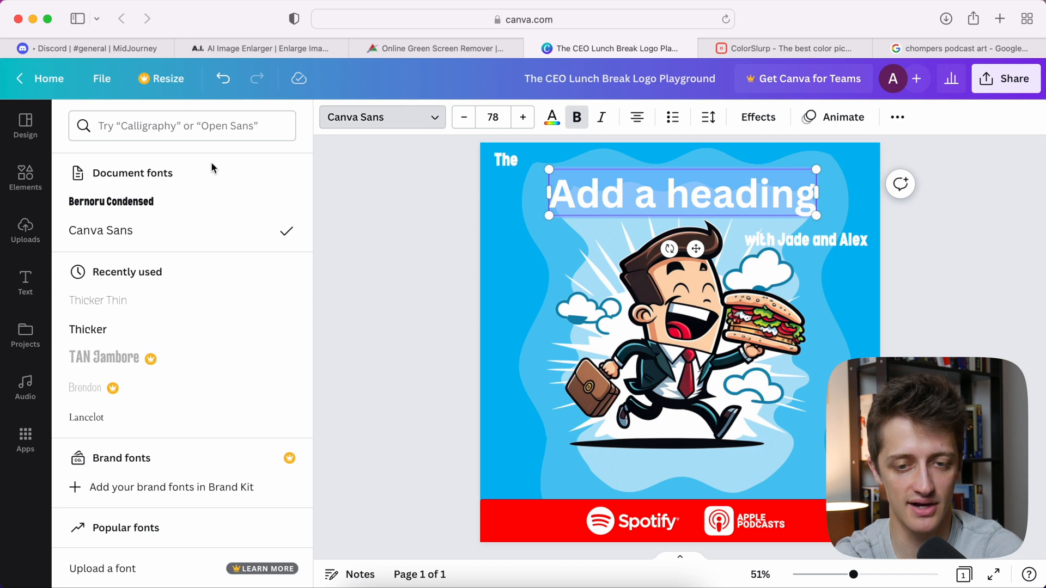
{"action": "left_click", "coordinate": [111, 201]}
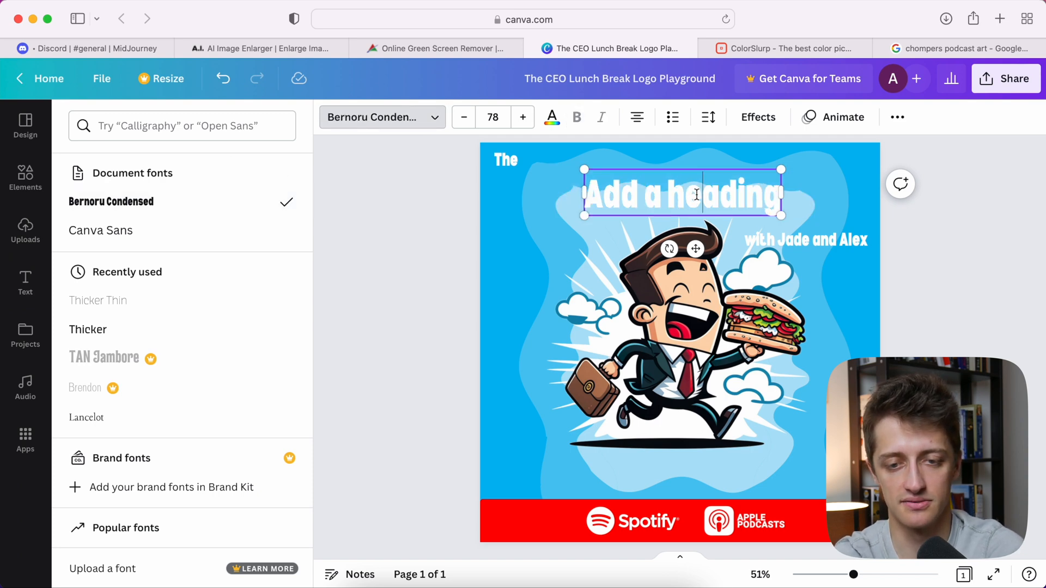
{"action": "type", "text": "CEO Lunch Break"}
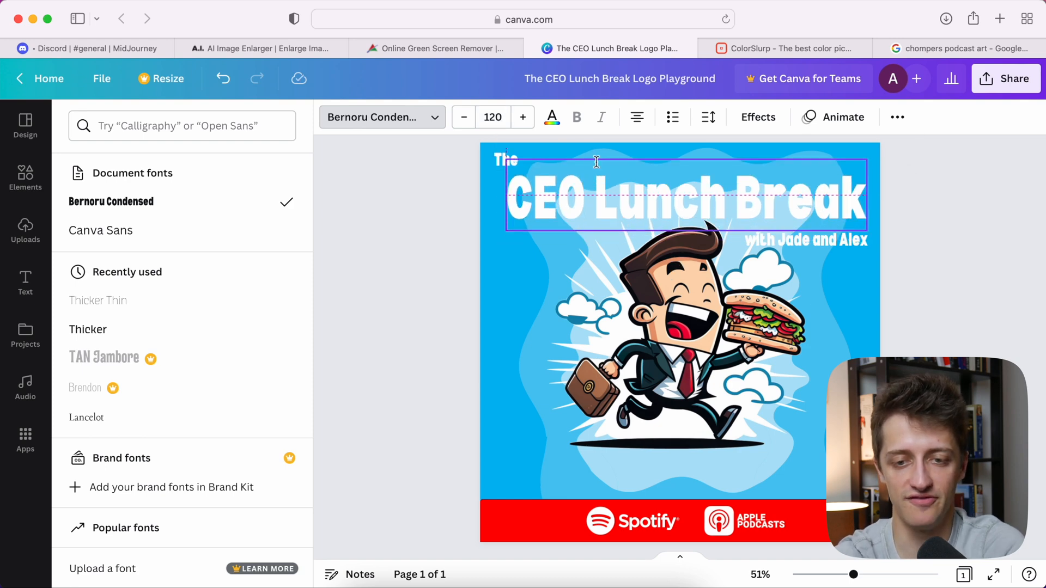
{"action": "left_click", "coordinate": [757, 116]}
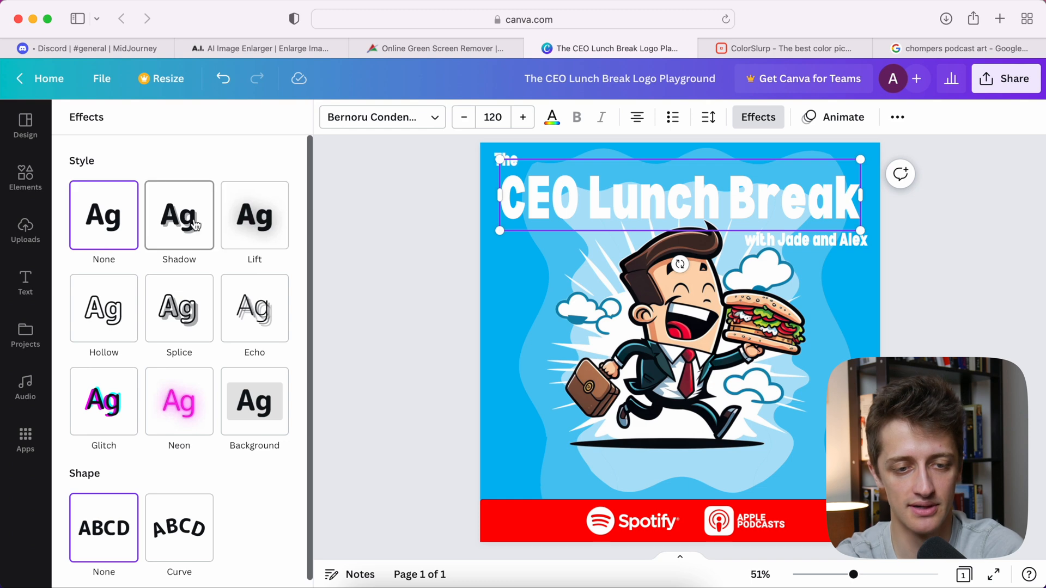
- Give the title a dark blue drop shadow
{"action": "left_click", "coordinate": [179, 214]}
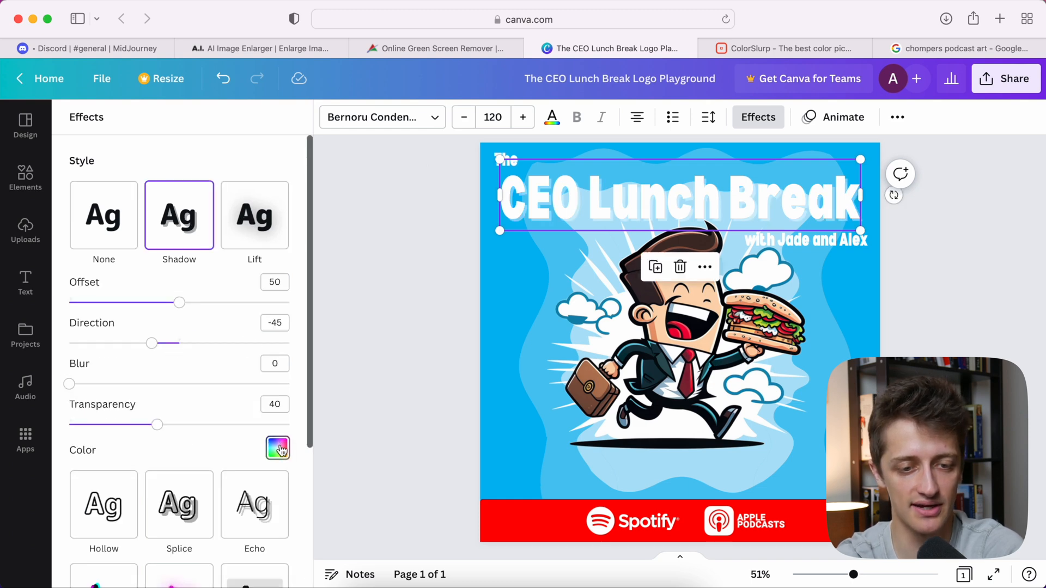
{"action": "left_click", "coordinate": [277, 448]}
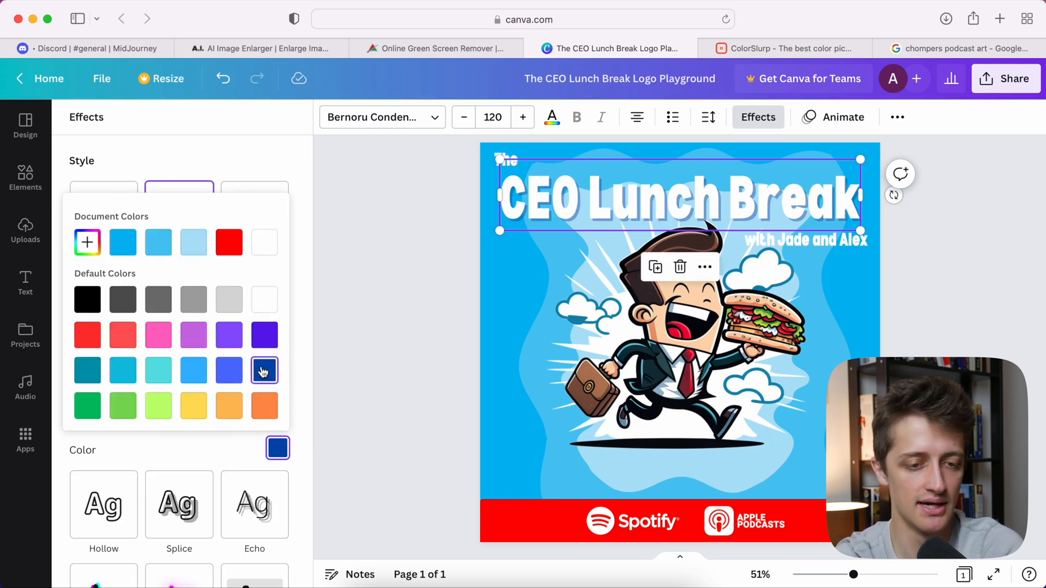
{"action": "left_click", "coordinate": [264, 370]}
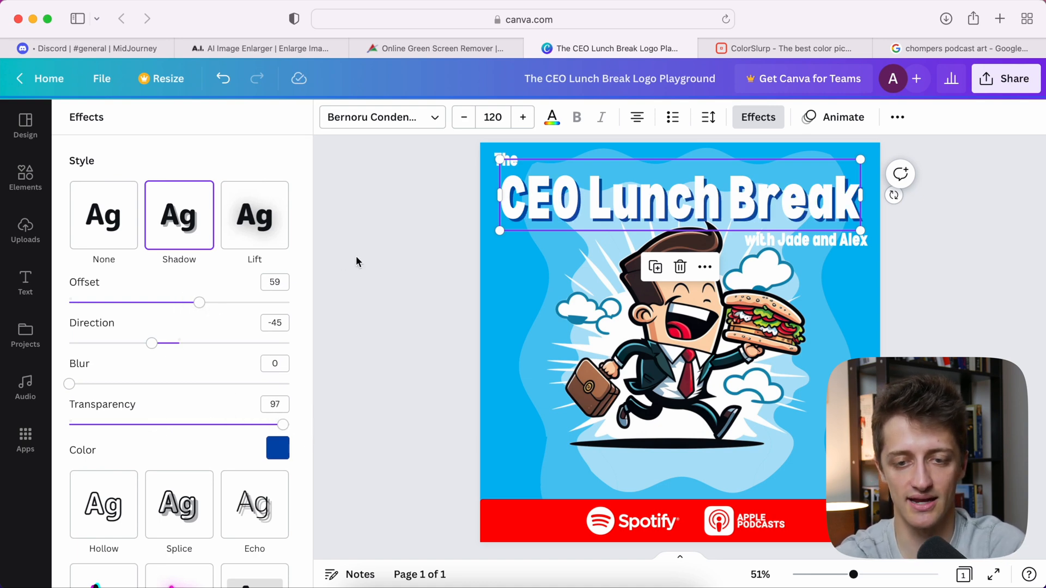
- Align the shadowed title and the cartoon CEO to the page centre
{"action": "left_click", "coordinate": [24, 282]}
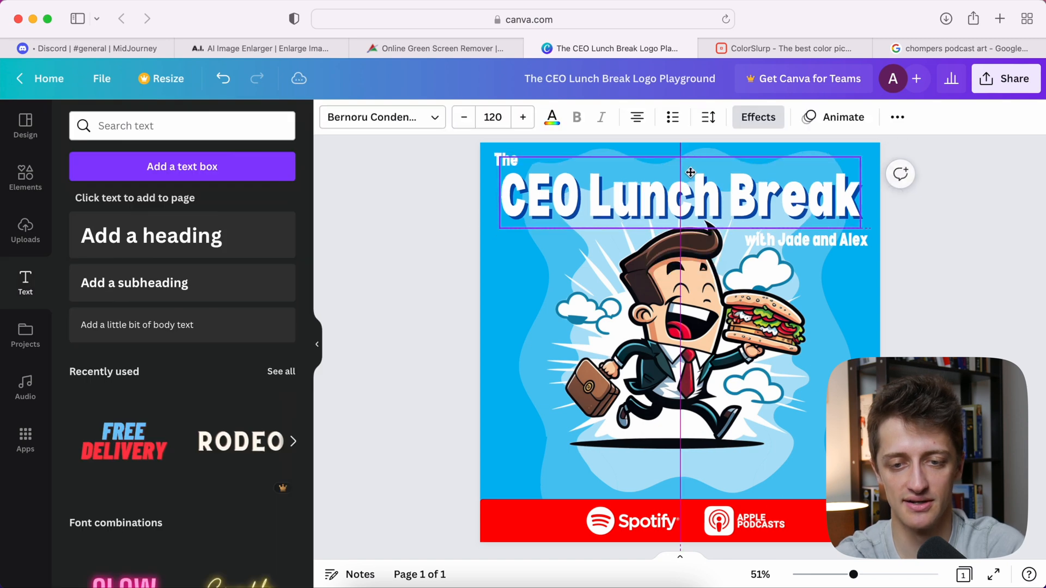
{"action": "left_click", "coordinate": [680, 194]}
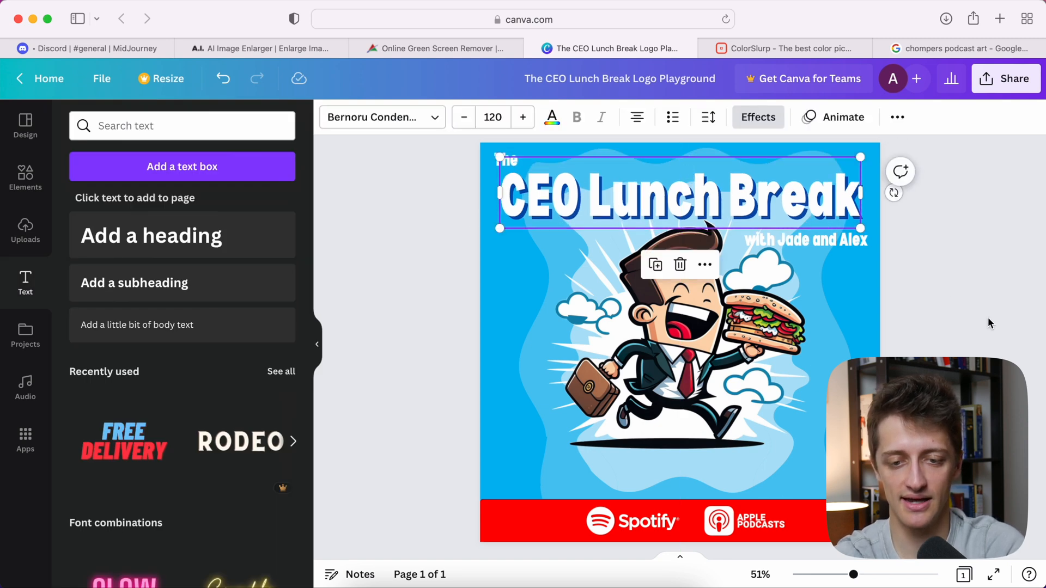
{"action": "left_click", "coordinate": [674, 333]}
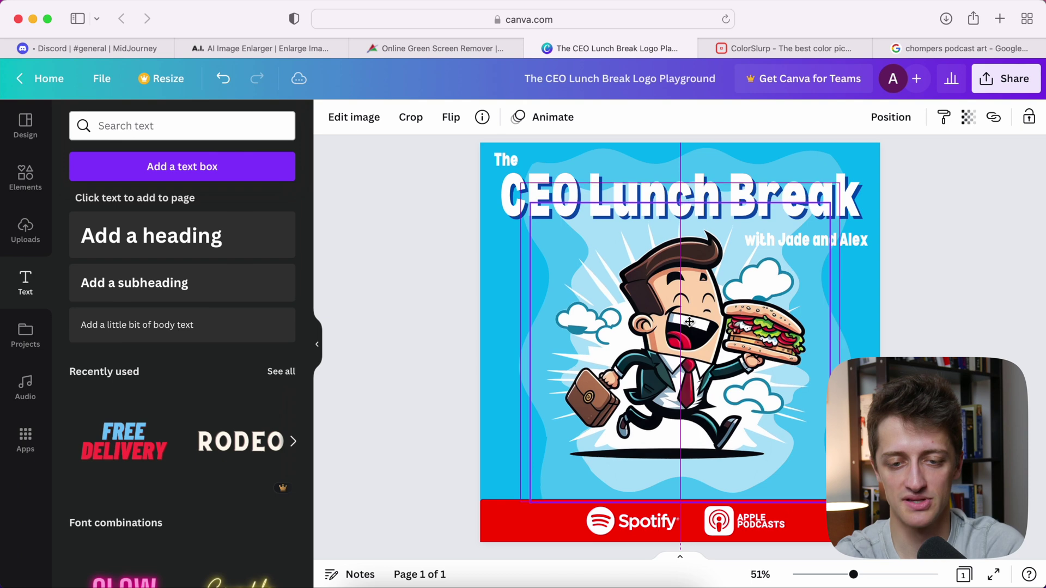
{"action": "left_click", "coordinate": [690, 322]}
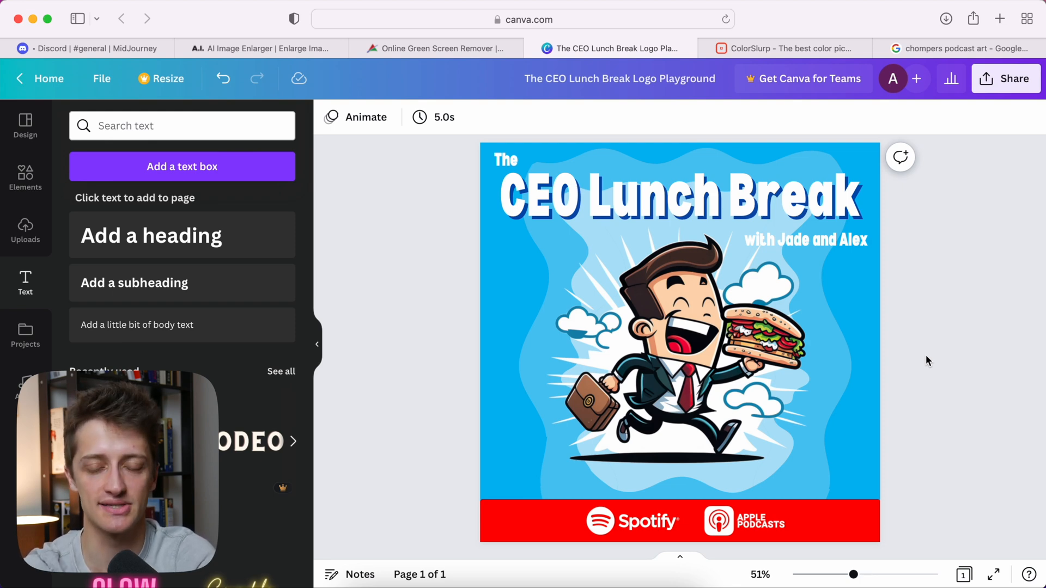
- Switch to the Google Images results for Chompers podcast art
{"action": "left_click", "coordinate": [959, 48]}
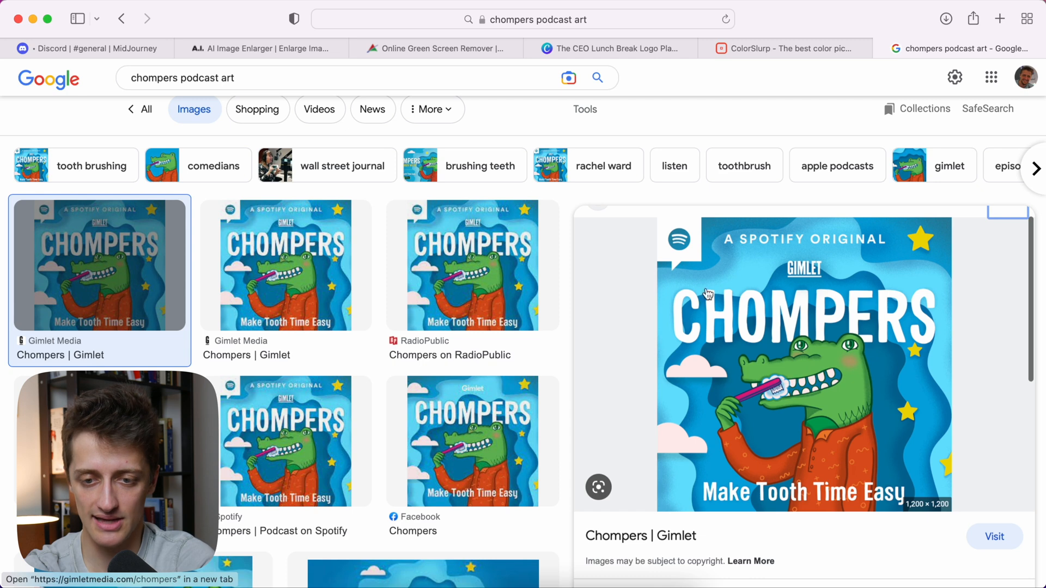
{"action": "mouse_move", "coordinate": [777, 299]}
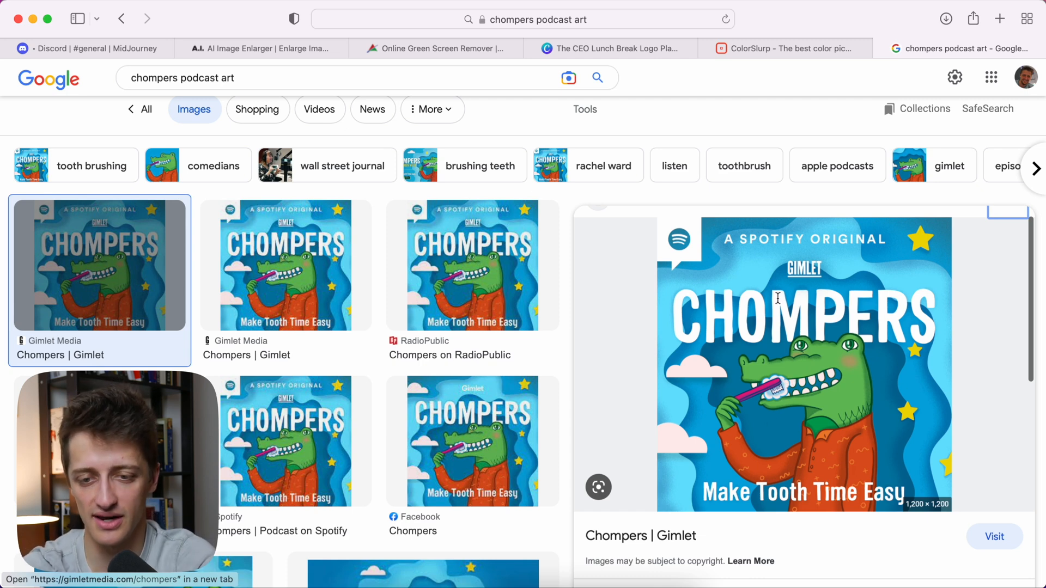
{"action": "mouse_move", "coordinate": [895, 240]}
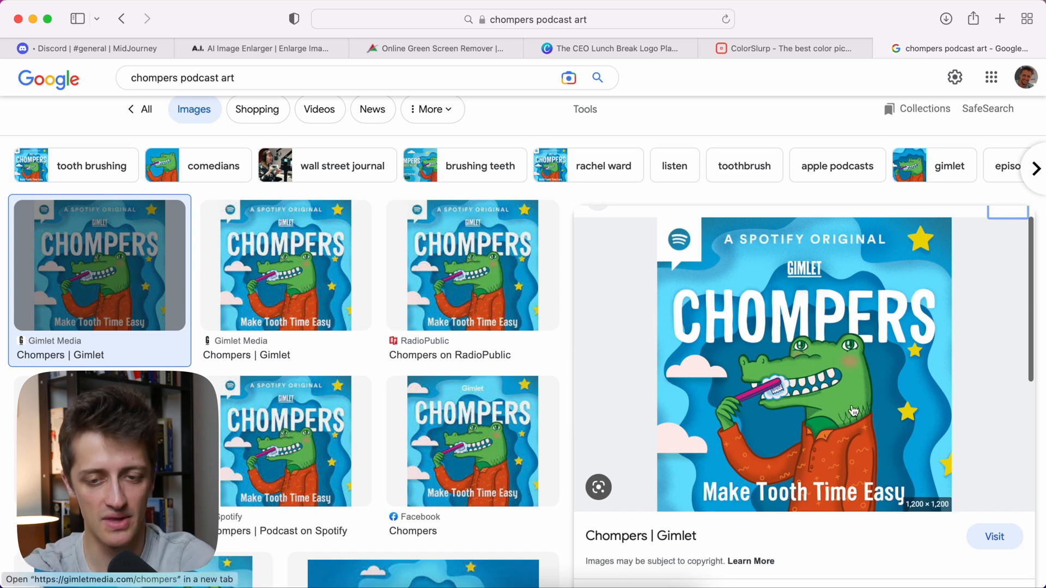
{"action": "mouse_move", "coordinate": [688, 288]}
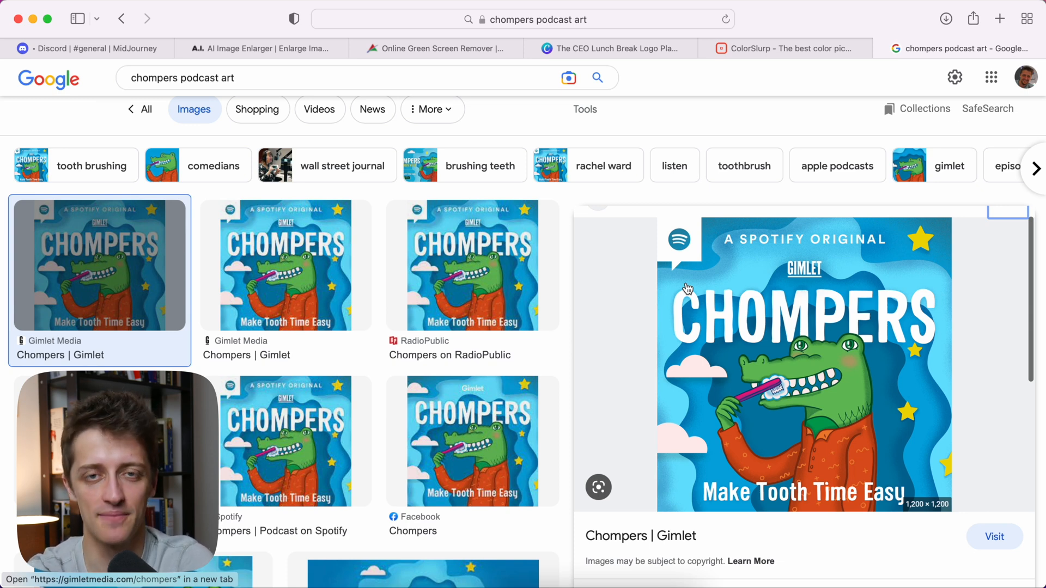
{"action": "mouse_move", "coordinate": [712, 208]}
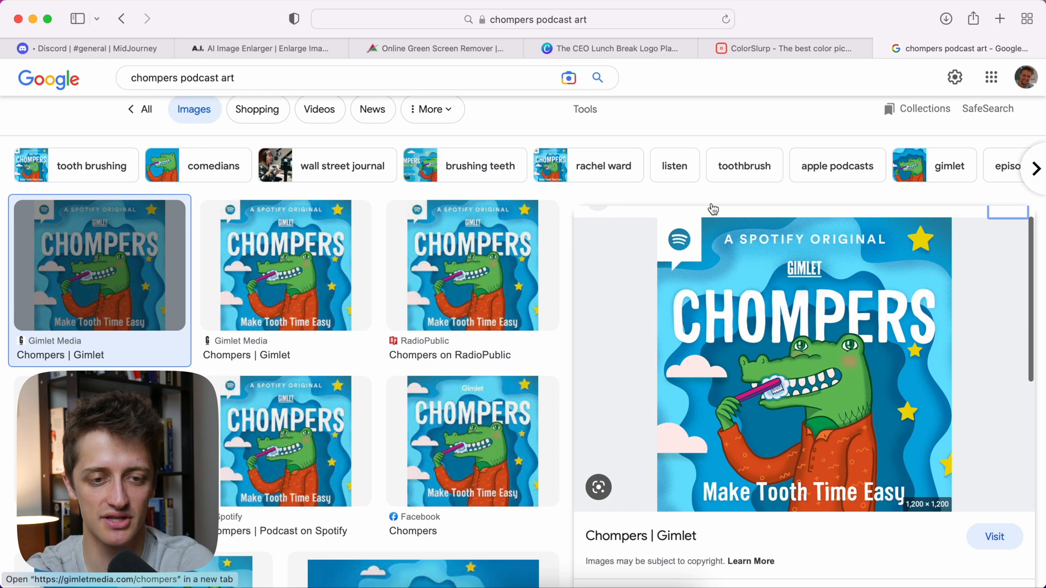
- Move from the enlarged Chompers cover art to the ColorSlurp colour picker page
{"action": "left_click", "coordinate": [785, 48]}
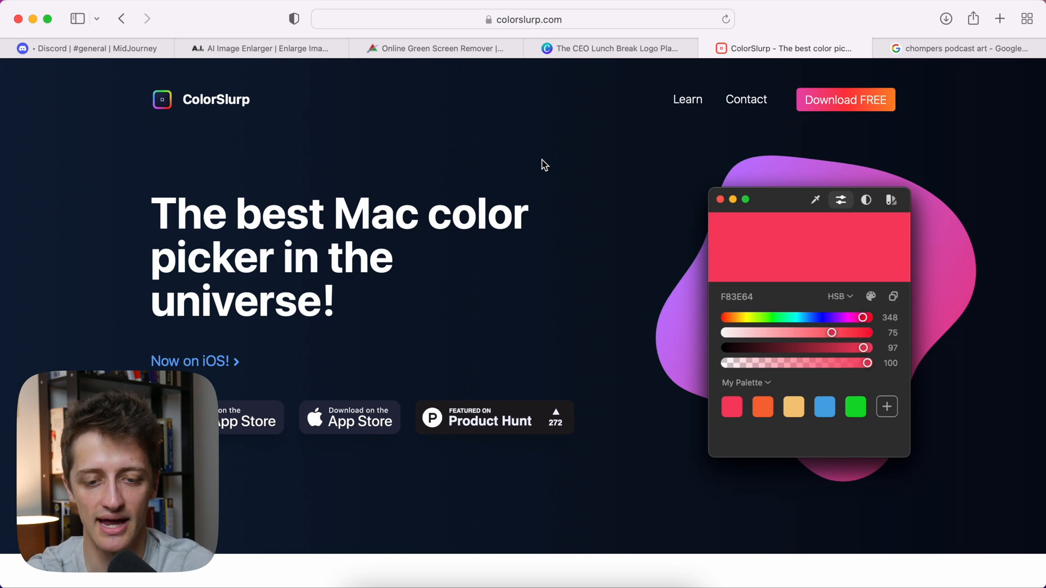
{"action": "mouse_move", "coordinate": [494, 420]}
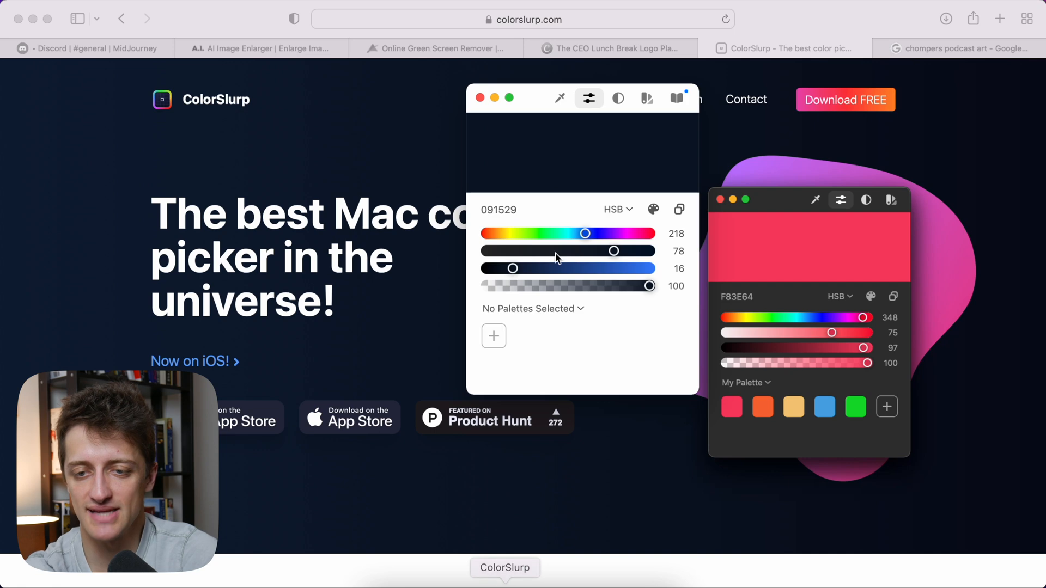
- Sample the light blue #6AE3FD from the Chompers cover background in ColorSlurp
{"action": "left_click", "coordinate": [959, 48]}
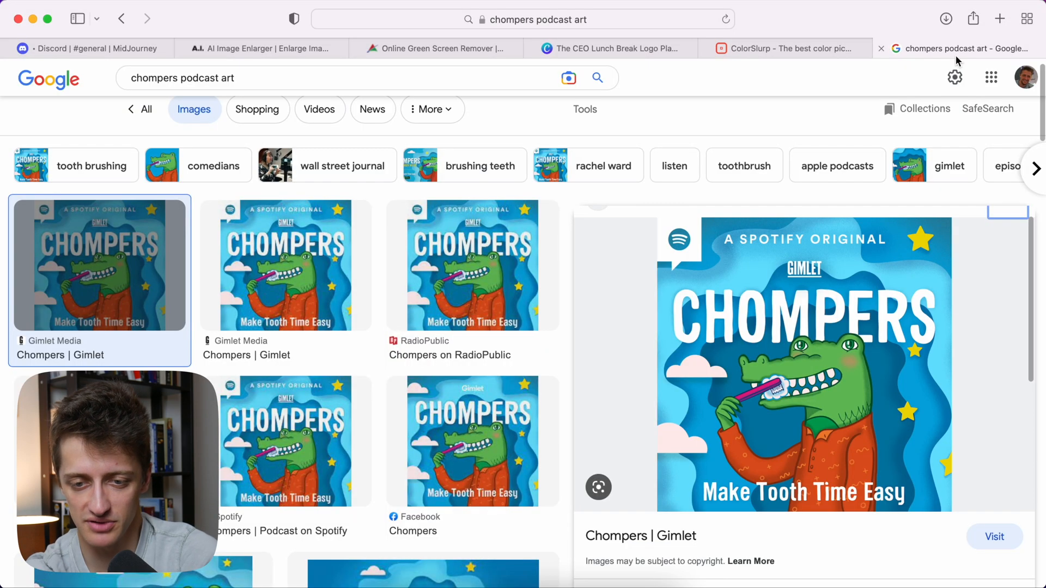
{"action": "mouse_move", "coordinate": [908, 292]}
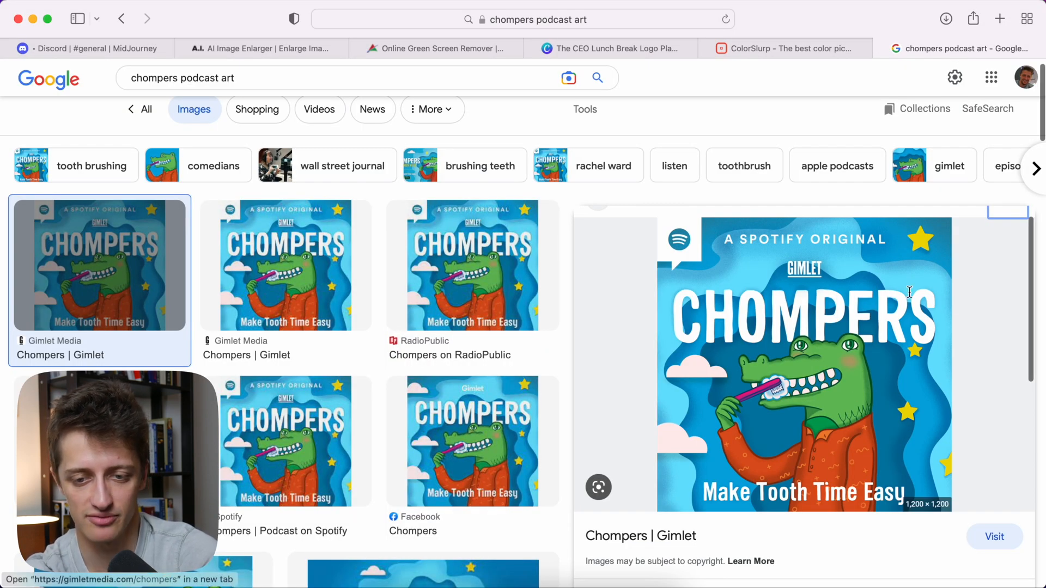
{"action": "mouse_move", "coordinate": [914, 289]}
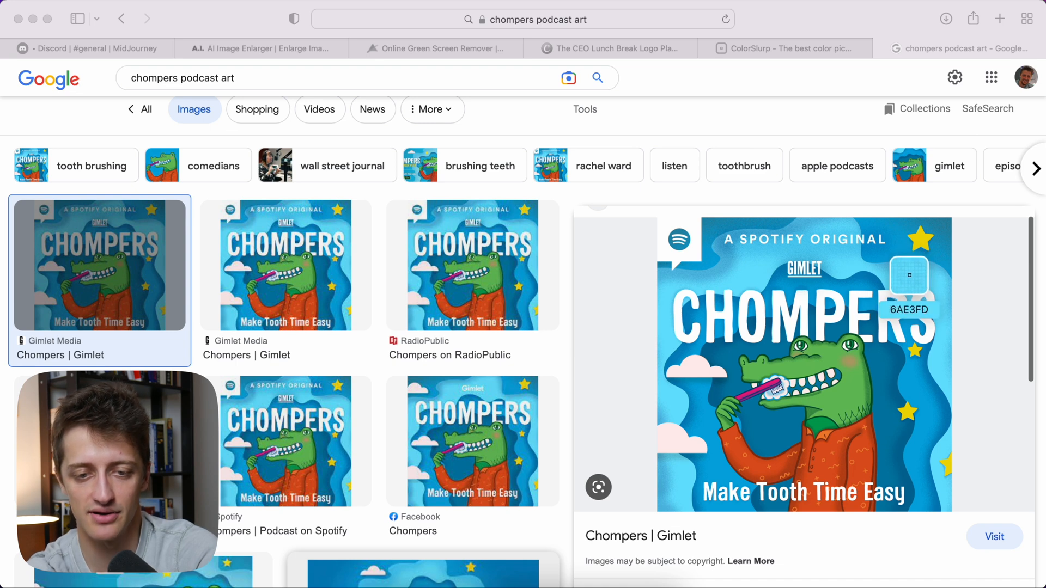
{"action": "left_click", "coordinate": [908, 274]}
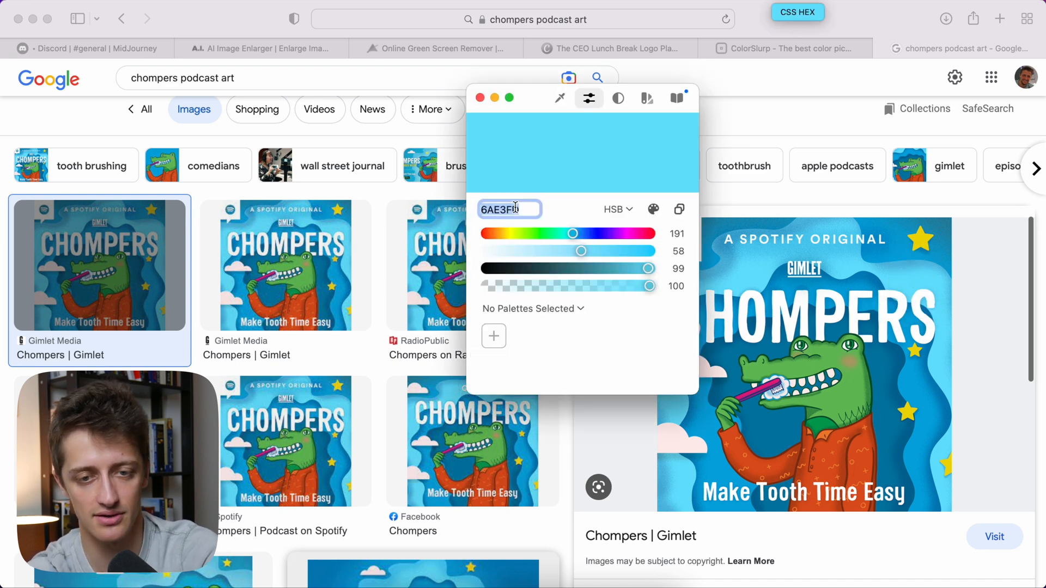
{"action": "left_click", "coordinate": [609, 48]}
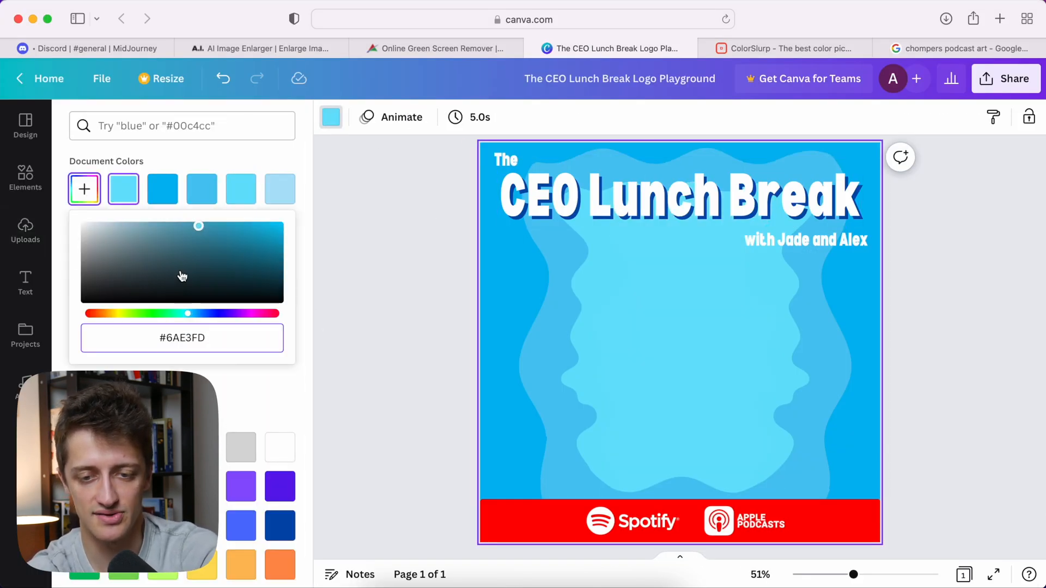
- Re-add the cartoon CEO from Uploads onto the light blue background
{"action": "left_click", "coordinate": [25, 229]}
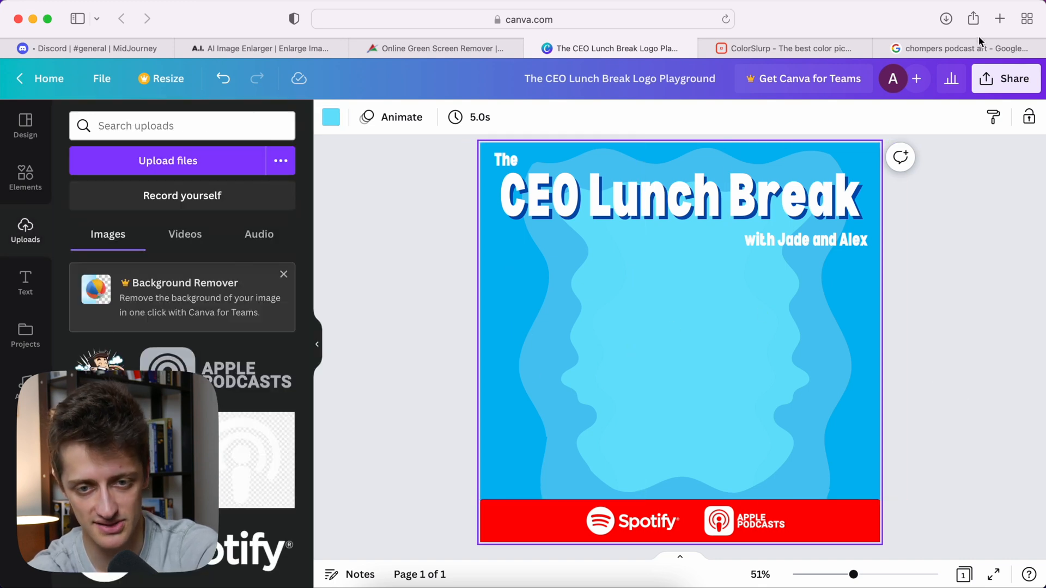
{"action": "mouse_move", "coordinate": [292, 315]}
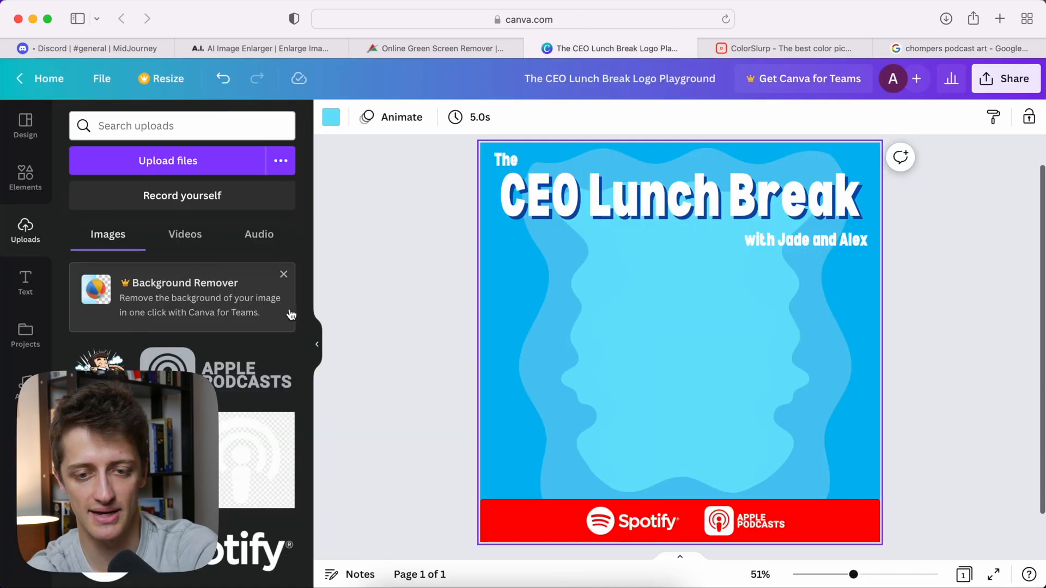
{"action": "left_click", "coordinate": [679, 333]}
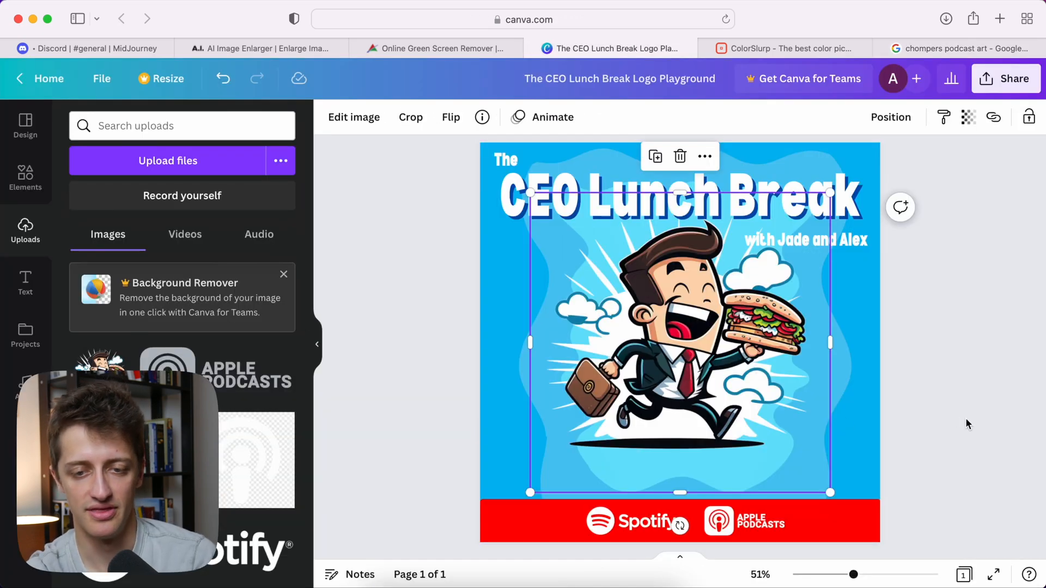